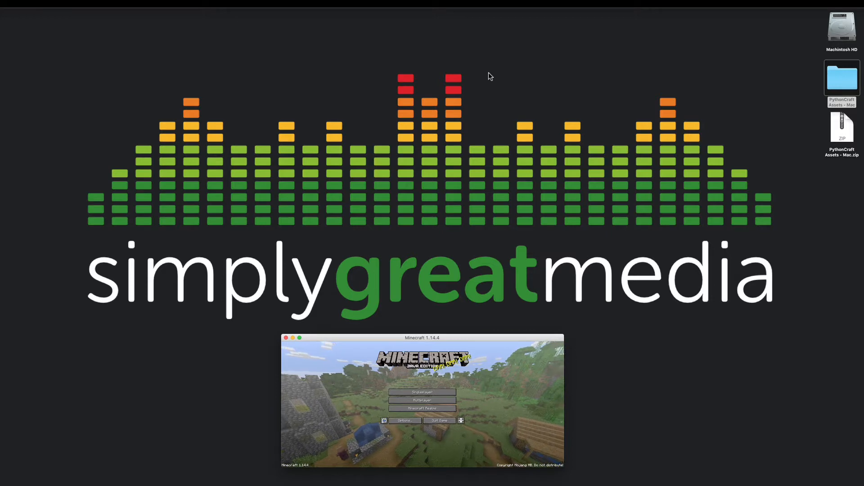
mouse_move(477, 238)
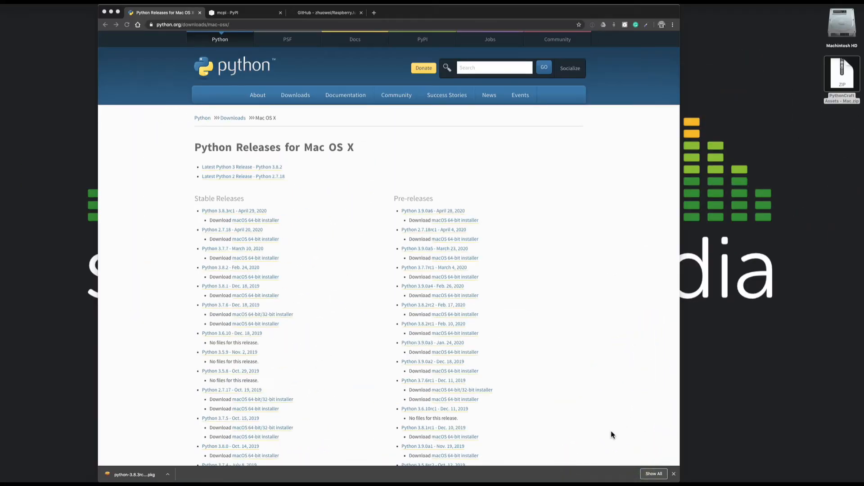
Step: Start and quit the Python installer, then browse the mcpi PyPI page and RaspberryJuice repository
click(134, 474)
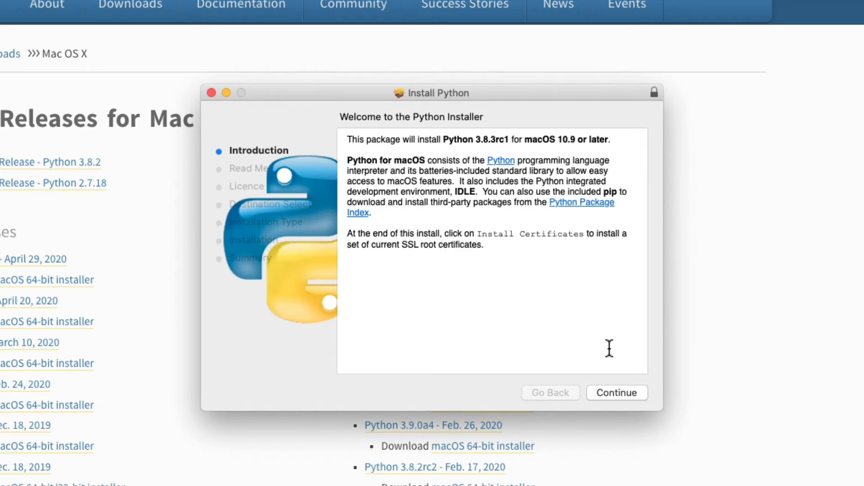
mouse_move(527, 268)
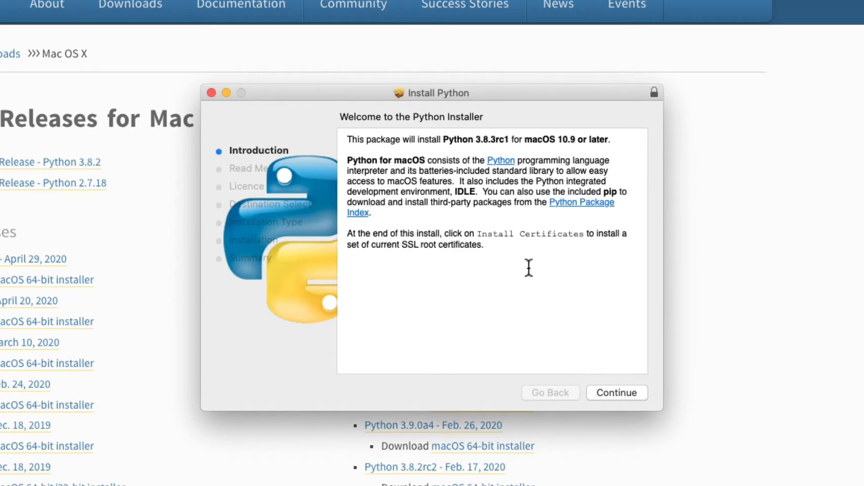
click(615, 392)
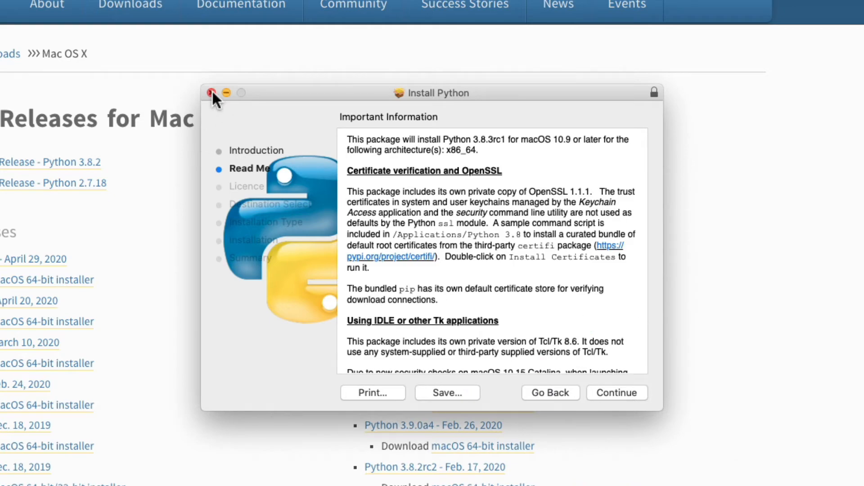
click(212, 93)
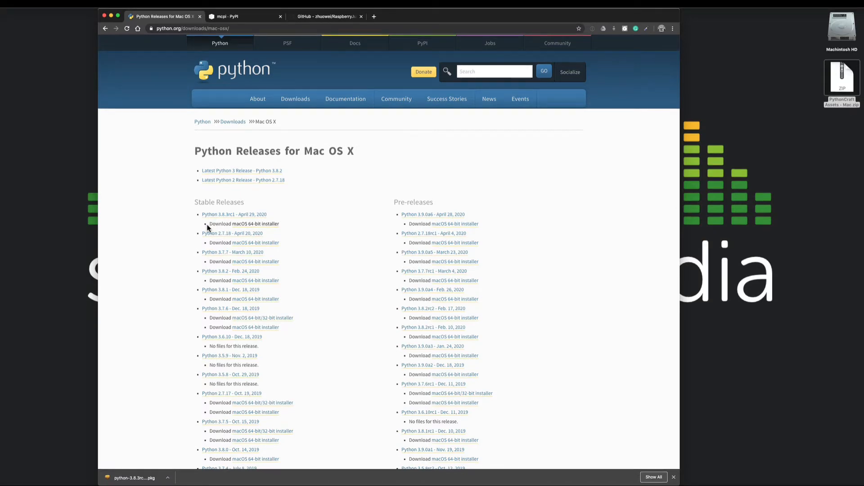
click(226, 16)
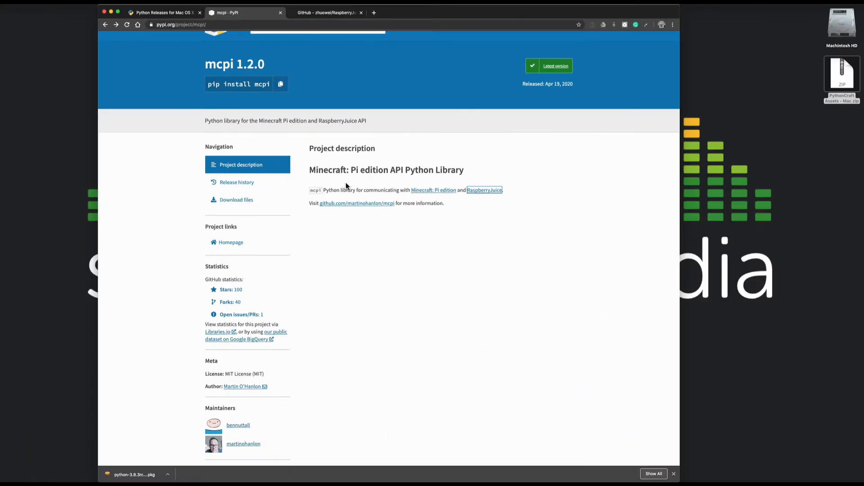
mouse_move(360, 188)
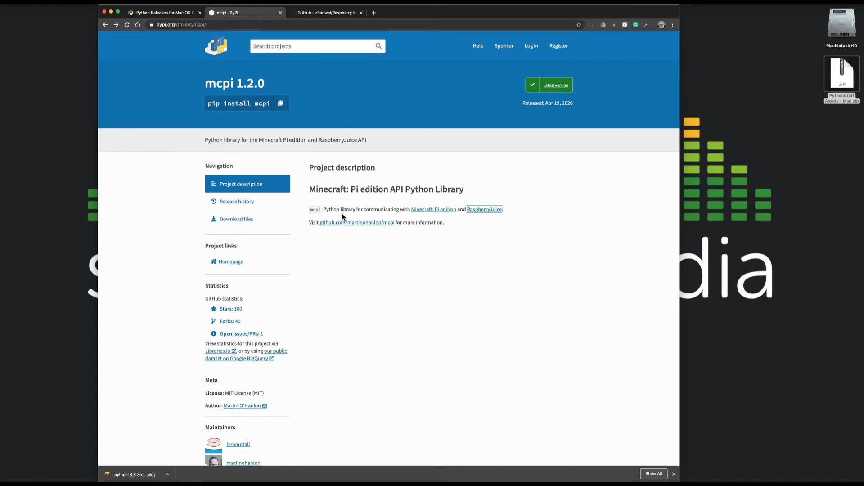
mouse_move(338, 205)
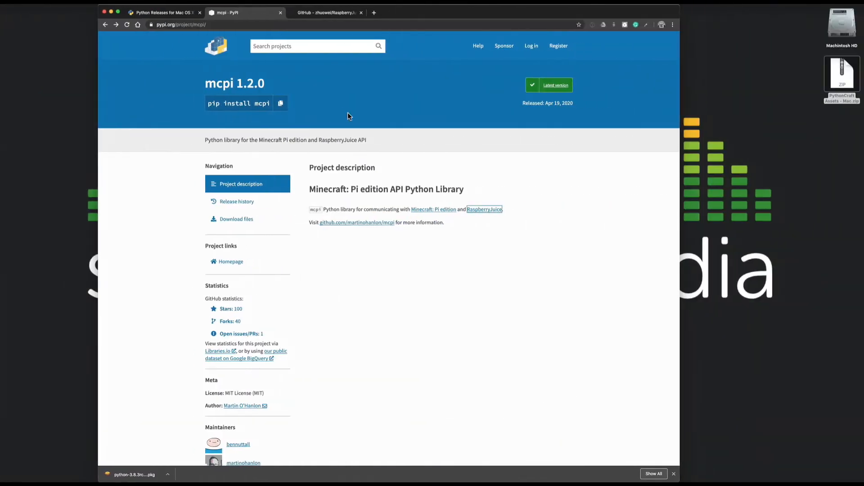
click(325, 12)
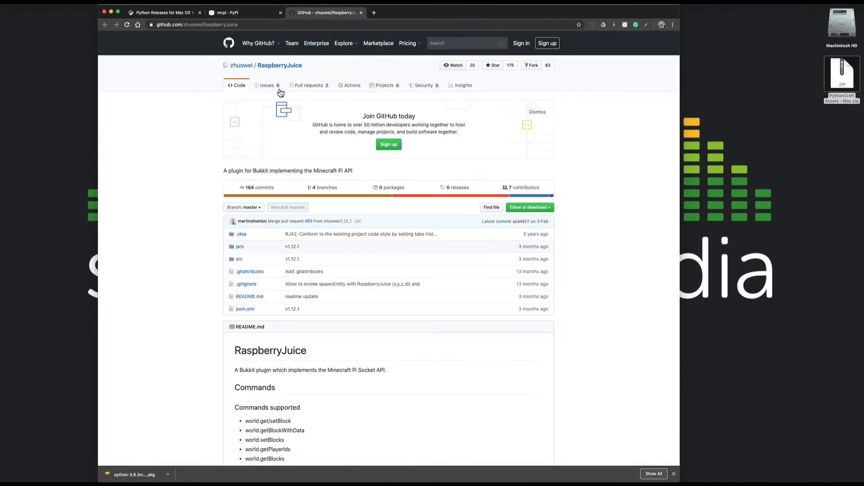
mouse_move(429, 306)
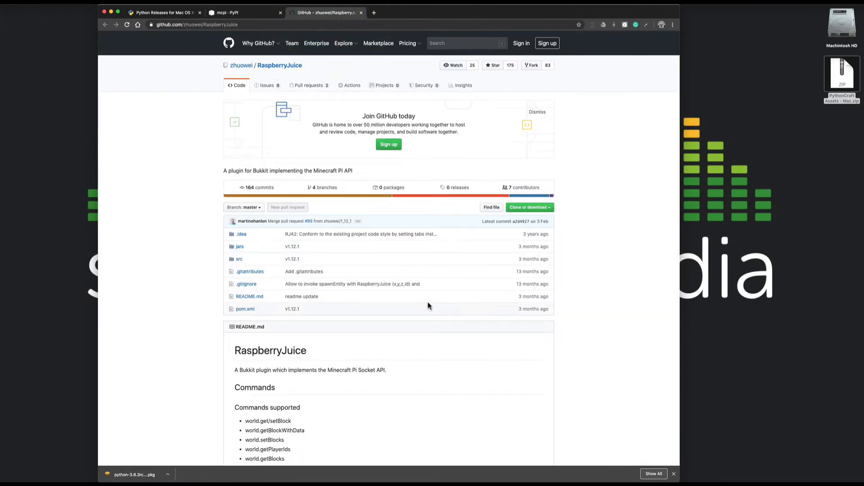
mouse_move(435, 305)
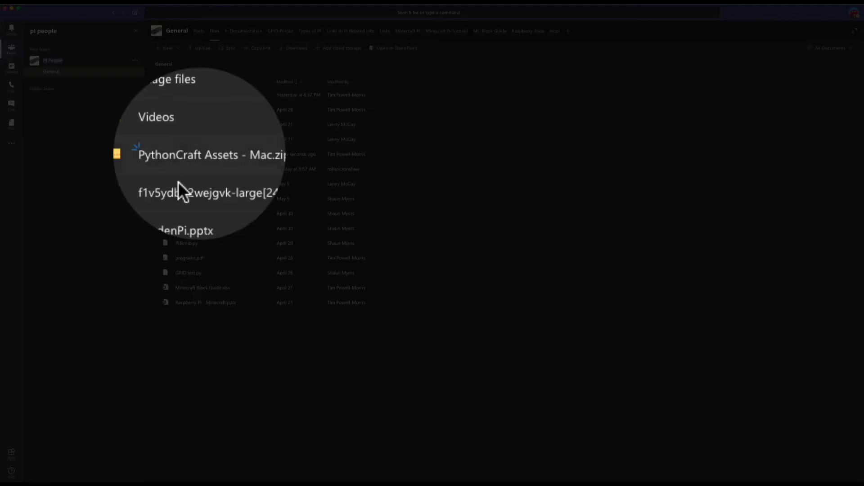
mouse_move(237, 165)
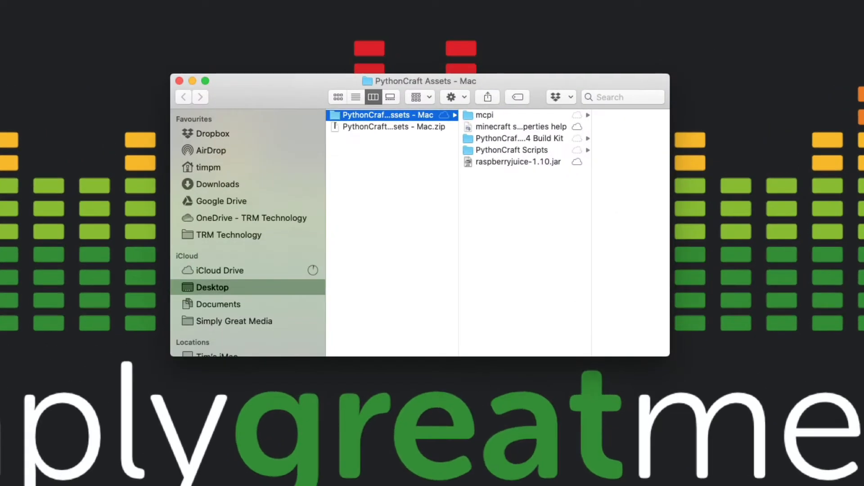
mouse_move(488, 121)
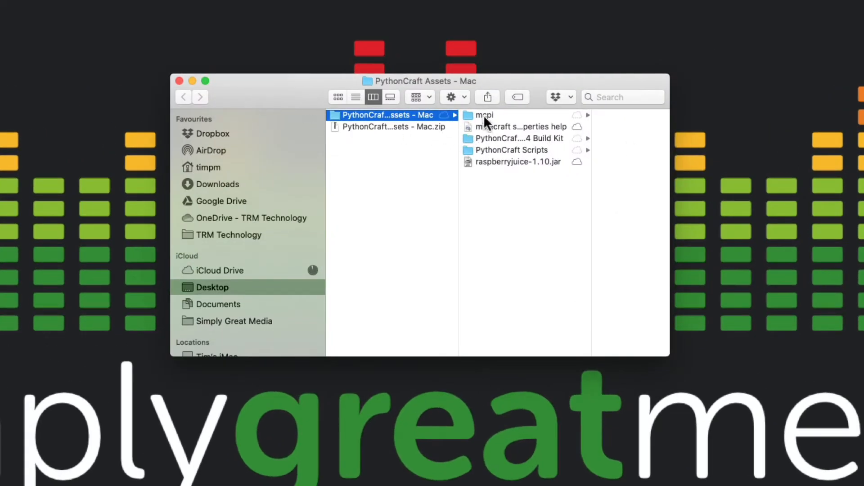
Step: Browse mcpi, the properties PDF, PythonCraft Scripts and raspberryjuice-1.10.jar, ending in Build Kit
click(484, 115)
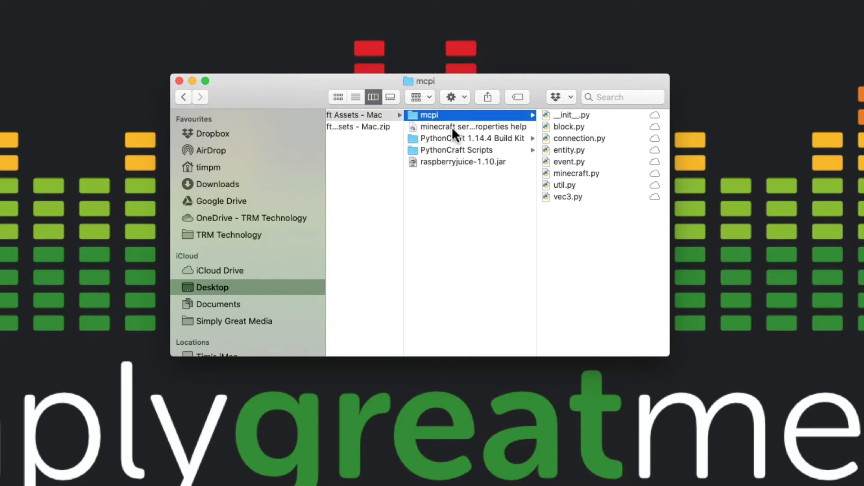
click(472, 127)
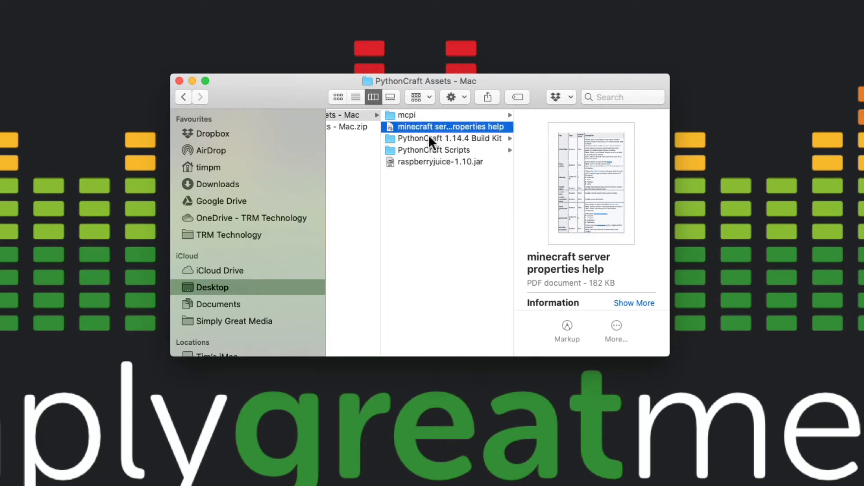
click(447, 138)
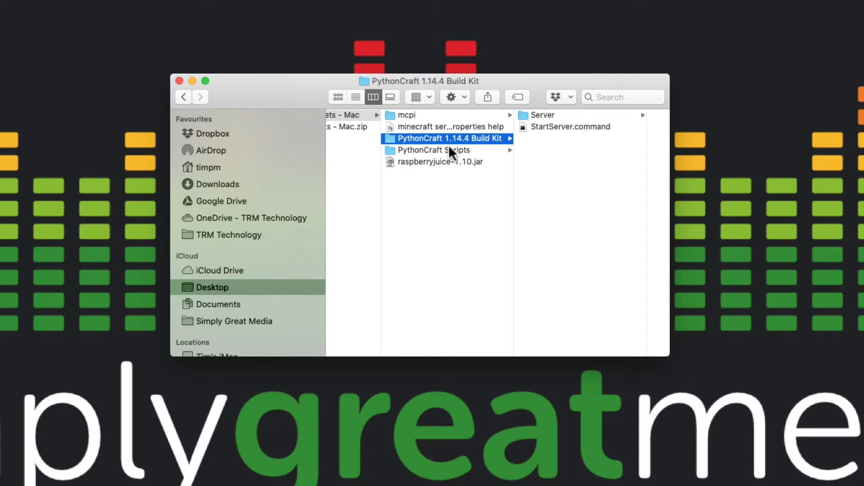
mouse_move(456, 148)
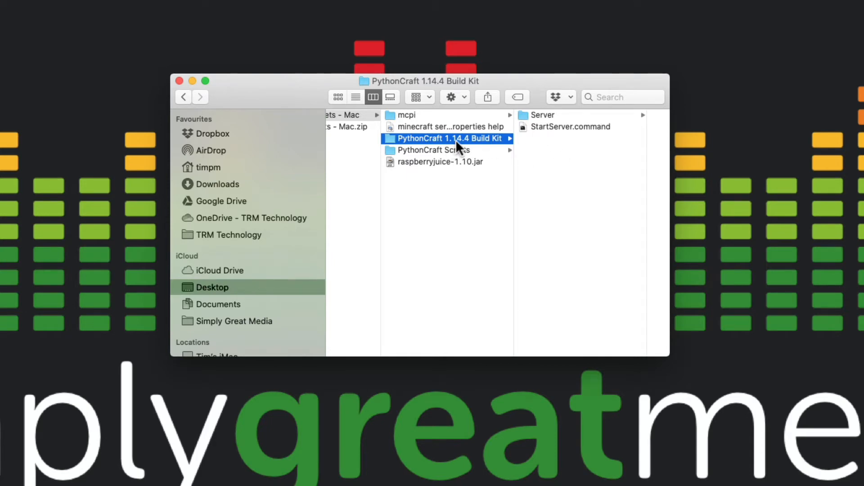
mouse_move(433, 156)
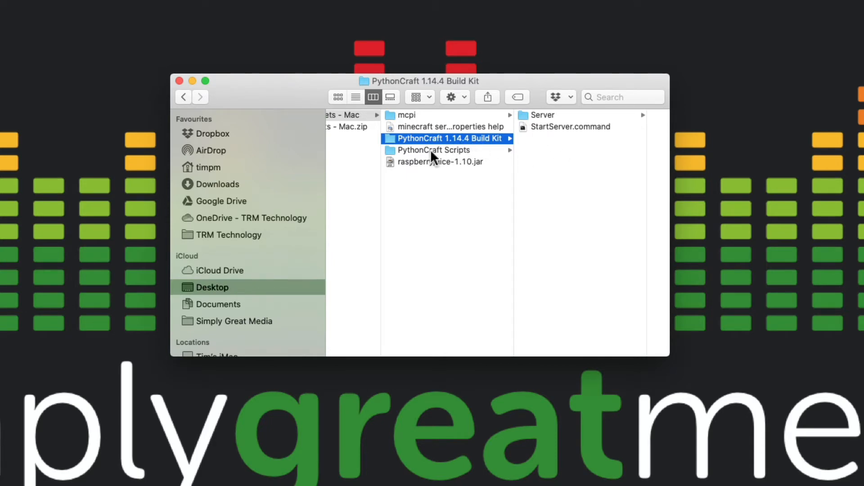
click(434, 150)
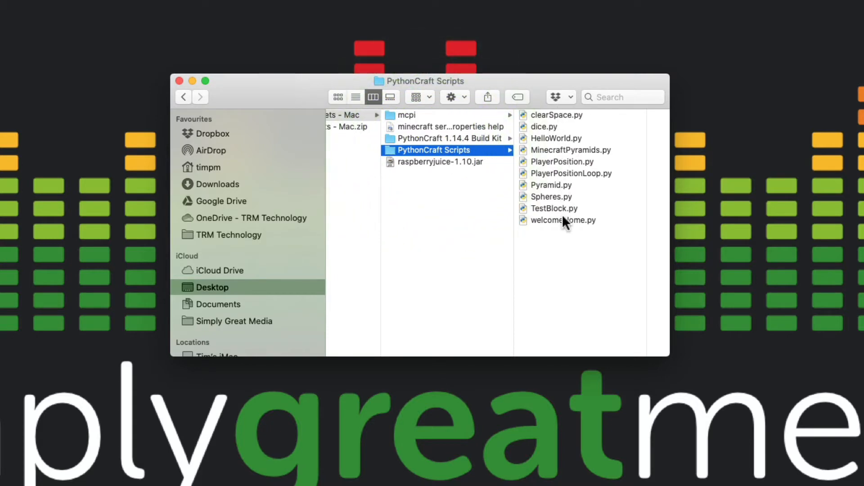
click(441, 162)
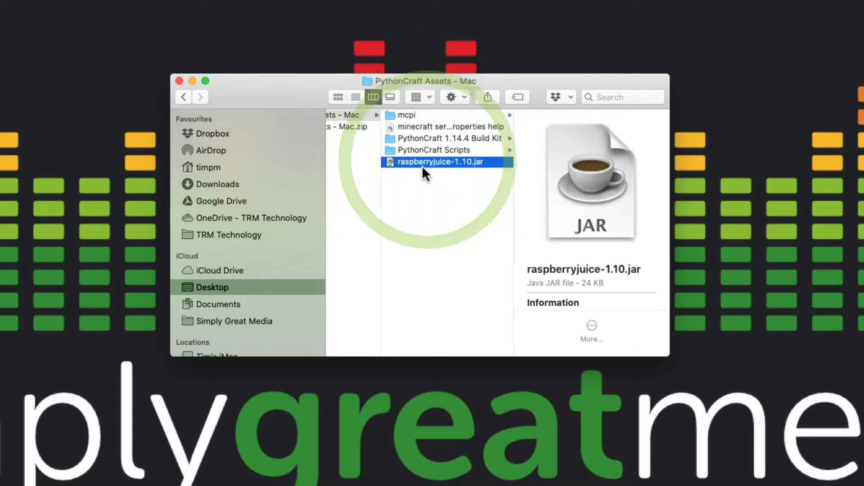
mouse_move(484, 175)
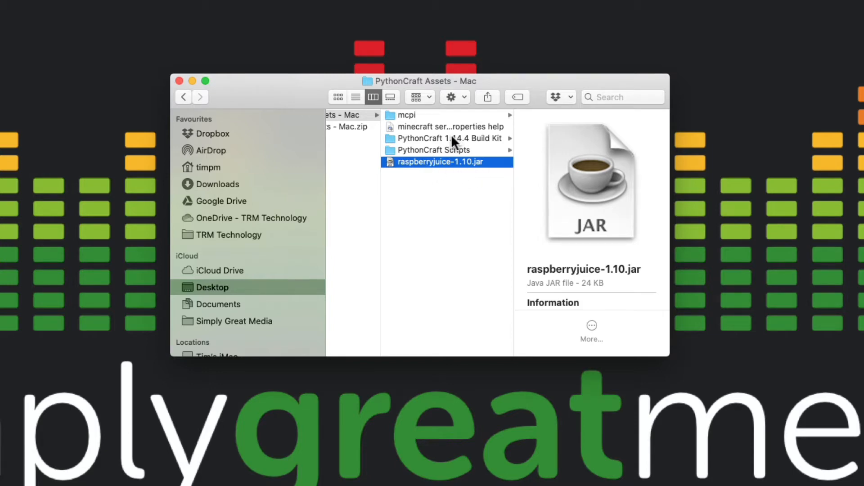
click(435, 138)
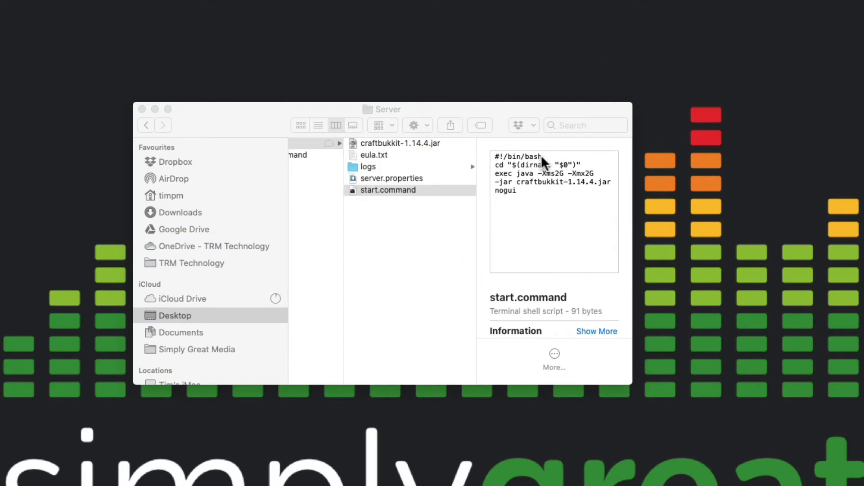
Step: Run start.command from the Server folder, which halts asking to accept the EULA
double_click(388, 190)
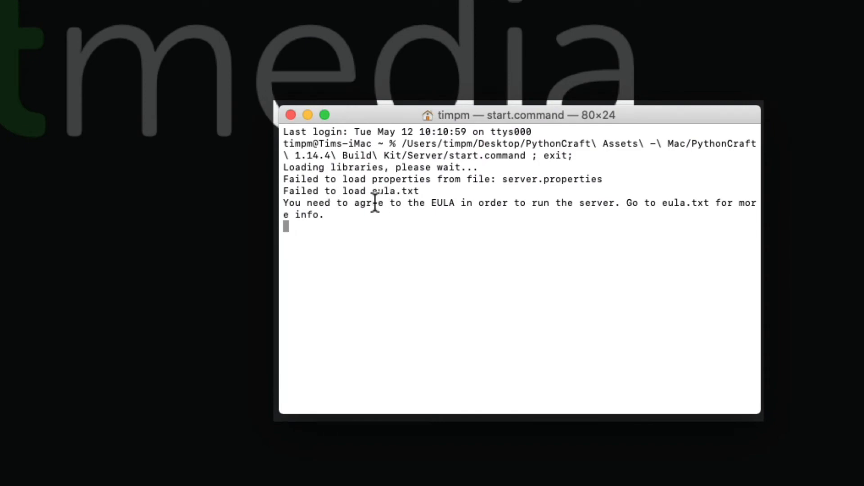
mouse_move(399, 202)
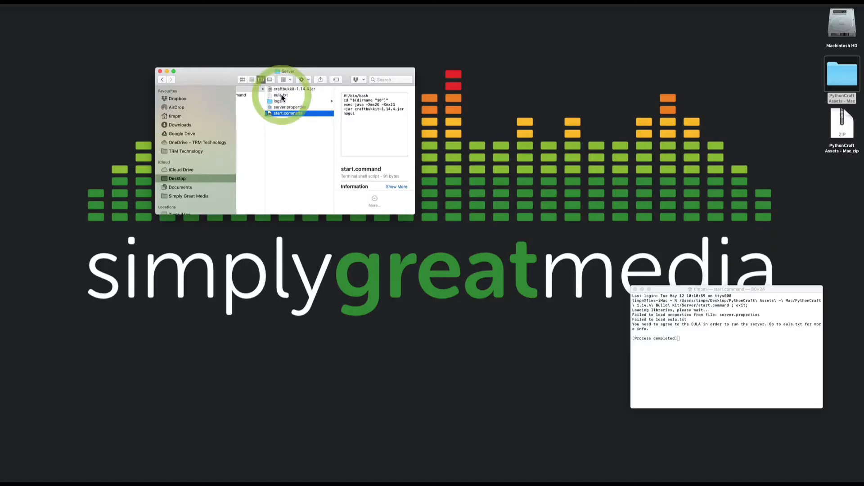
Step: Open eula.txt with TextEdit and delete 'false' from the eula line
click(281, 95)
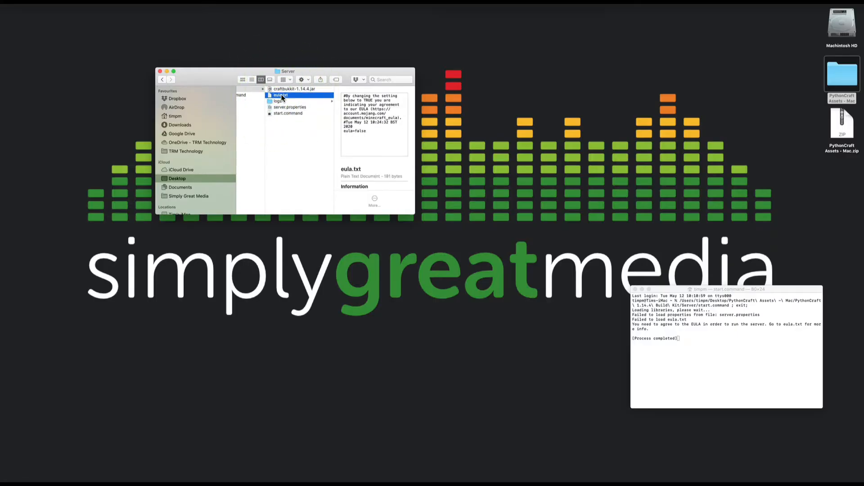
right_click(281, 95)
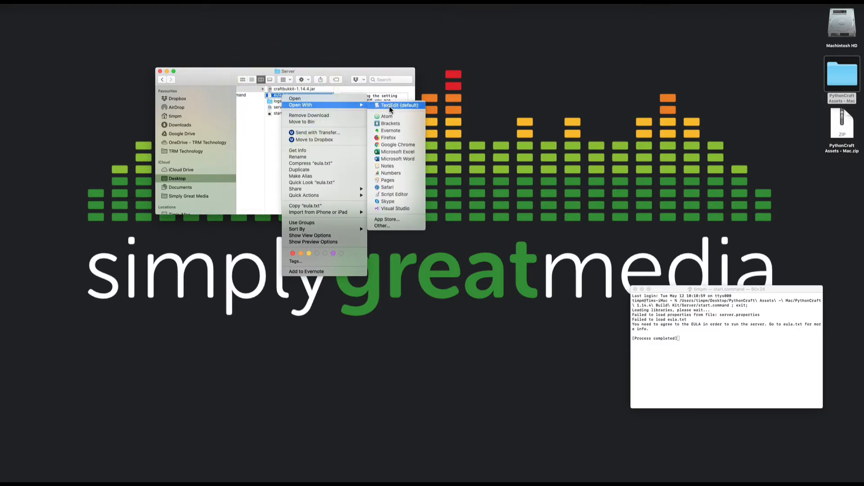
click(400, 105)
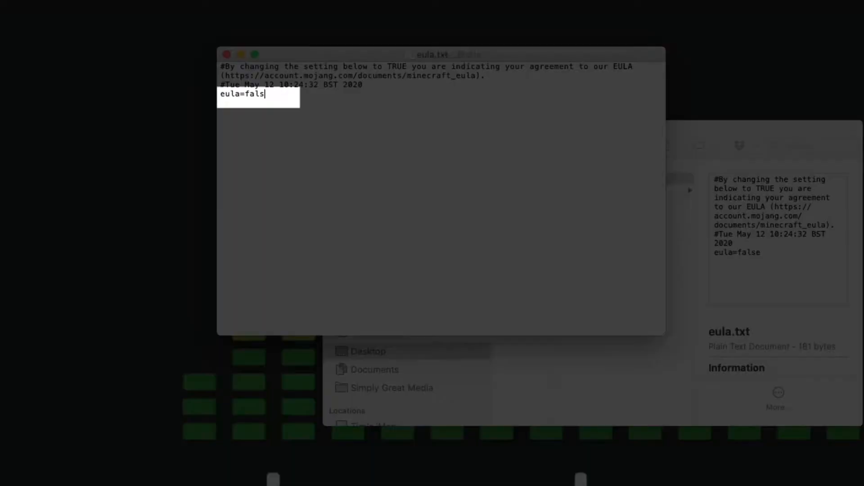
key(Backspace)
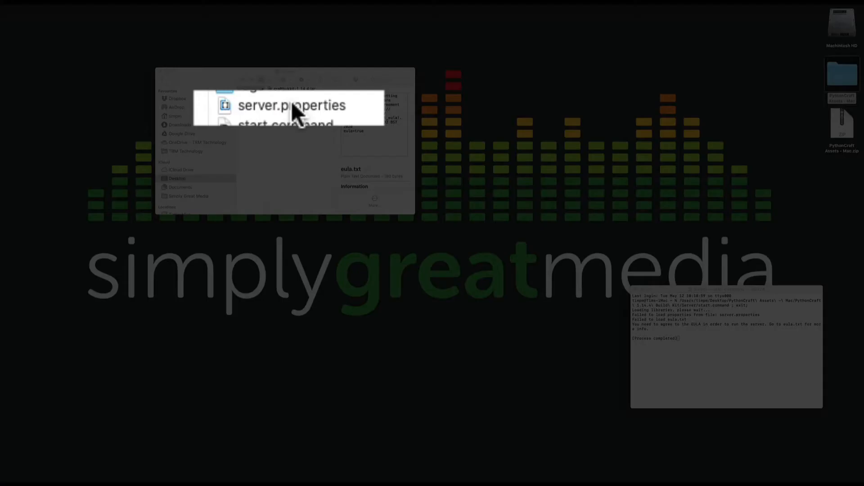
Step: Open server.properties in Brackets alongside the server properties help PDF
click(281, 105)
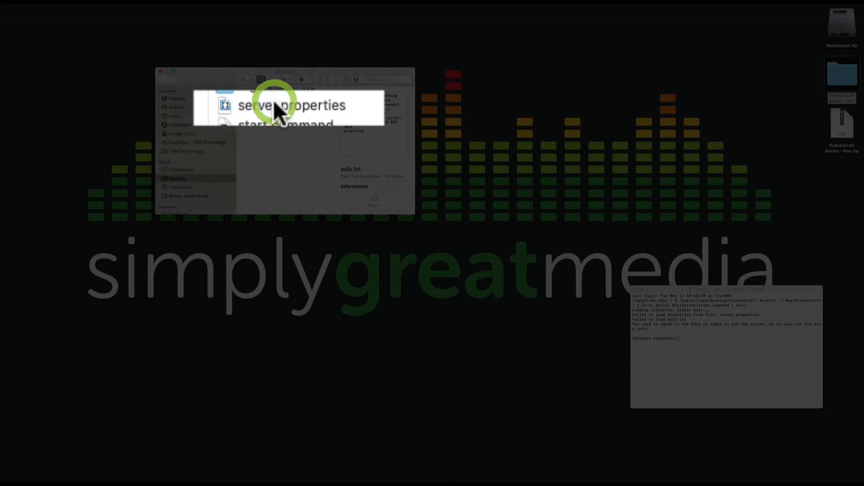
right_click(279, 108)
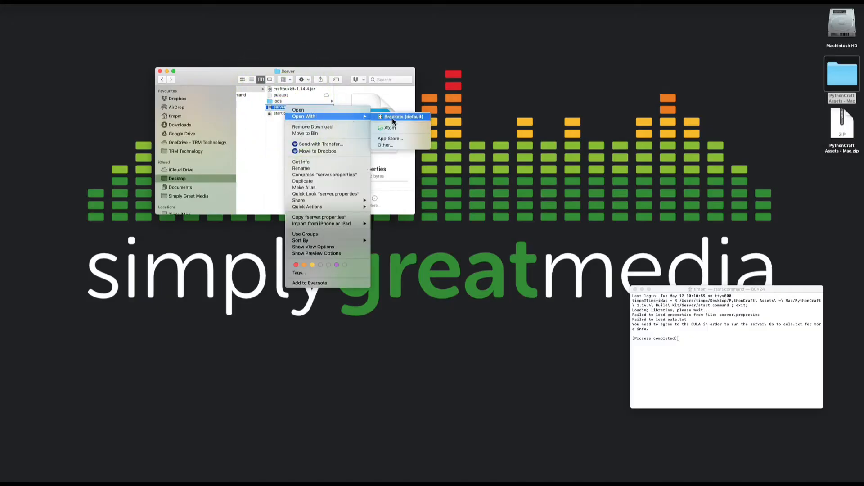
click(403, 116)
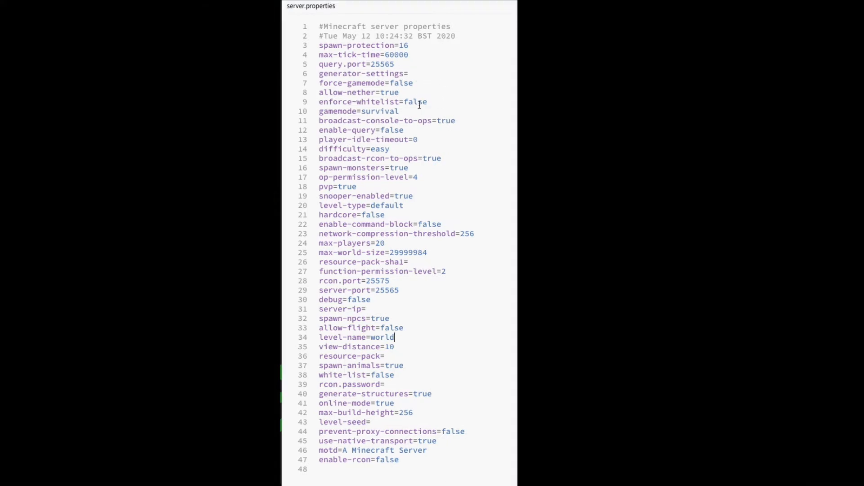
mouse_move(59, 190)
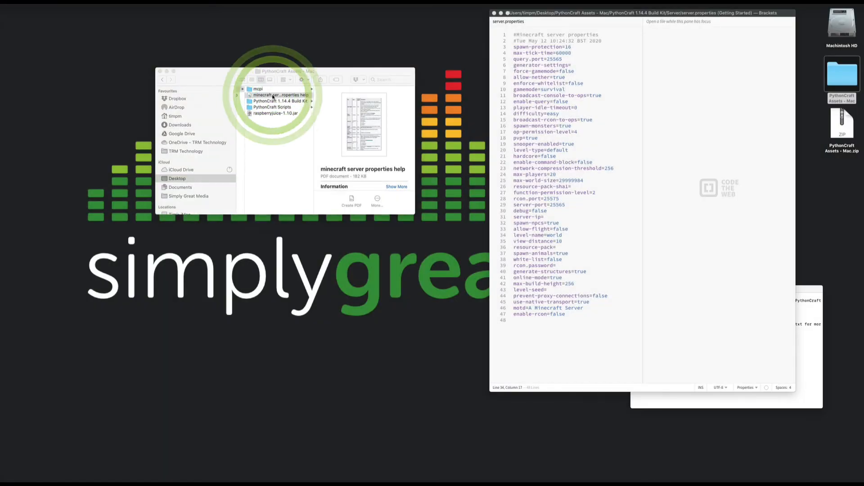
double_click(280, 95)
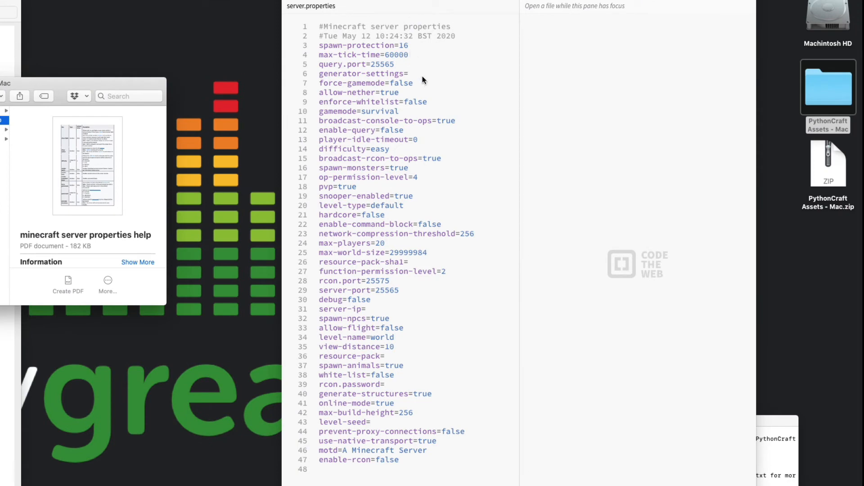
Step: Set gamemode to creative and enter 'false' and 'flat' for further properties
double_click(382, 110)
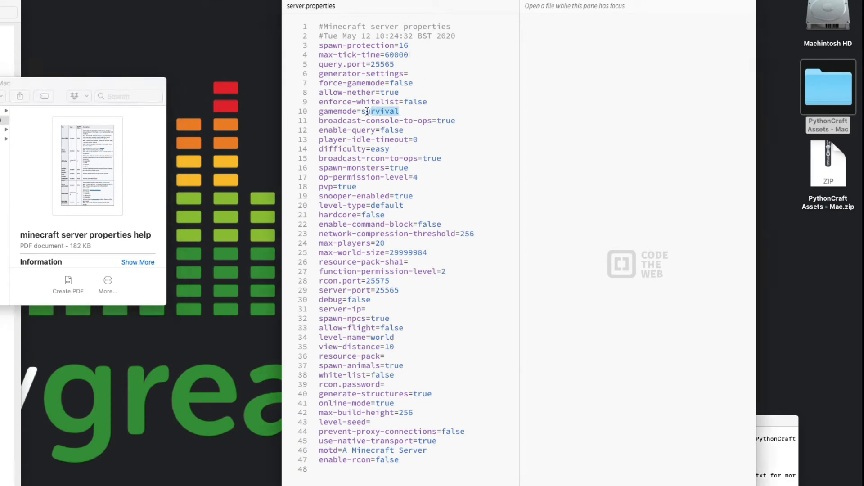
text(c)
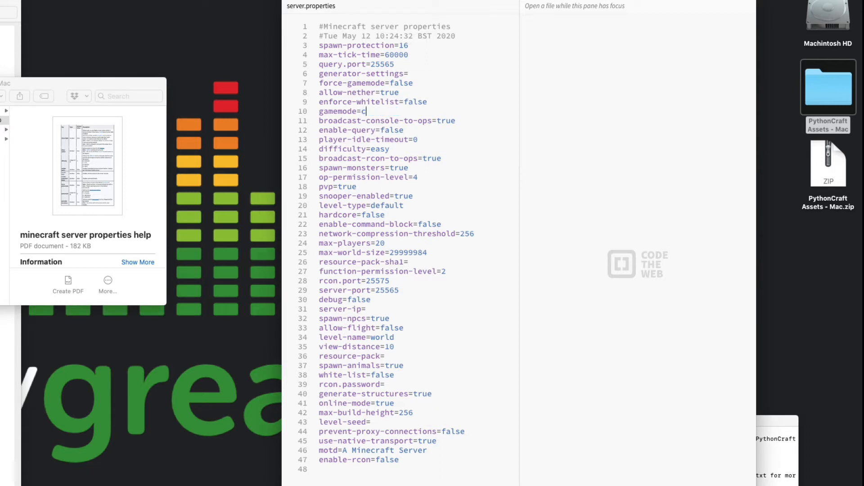
text(reative)
click(365, 168)
text(fa)
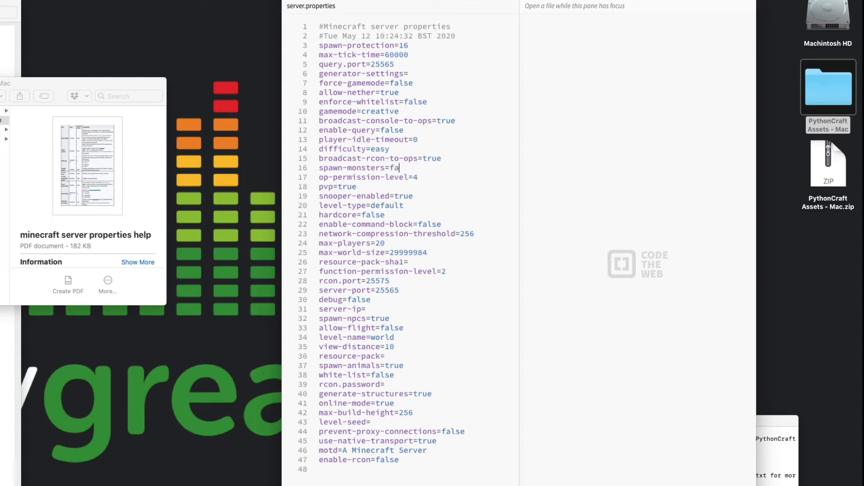
text(lse)
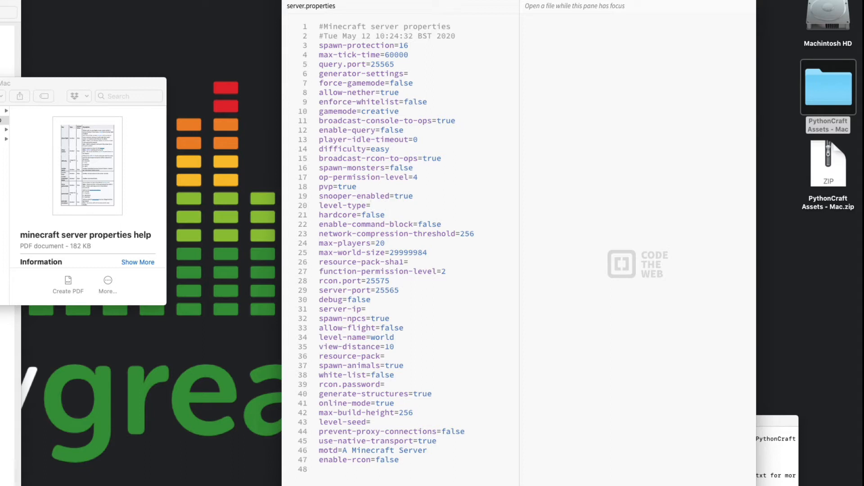
text(f)
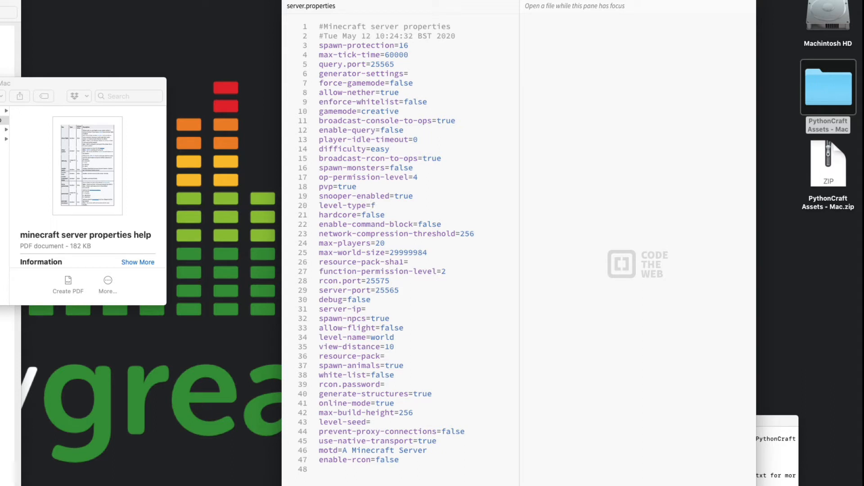
text(lat)
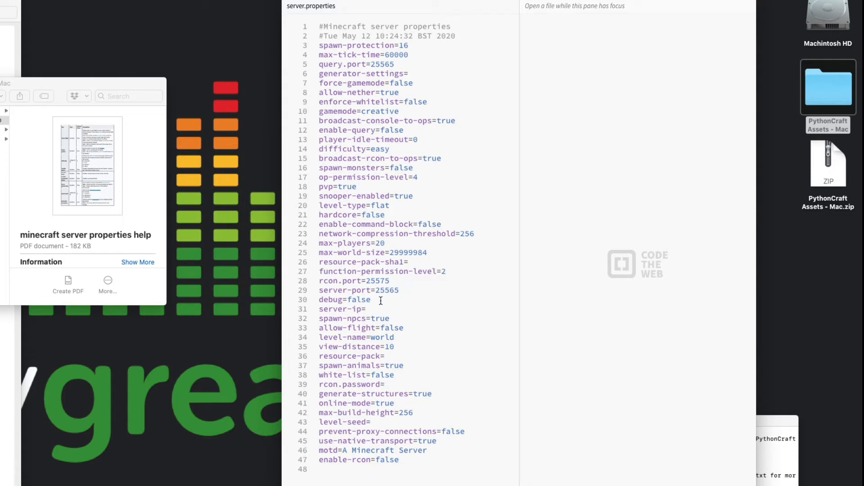
mouse_move(392, 318)
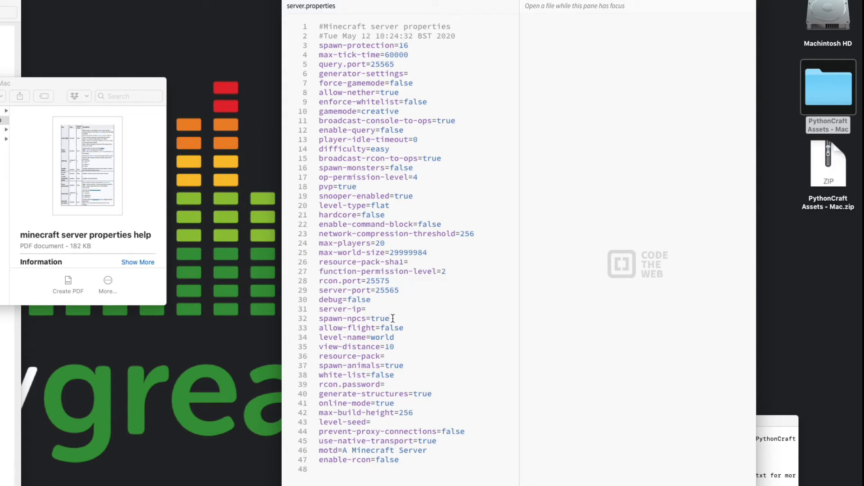
Step: Set spawn-npcs to false, another value to true, and level-name to PythonCraft
key(Backspace)
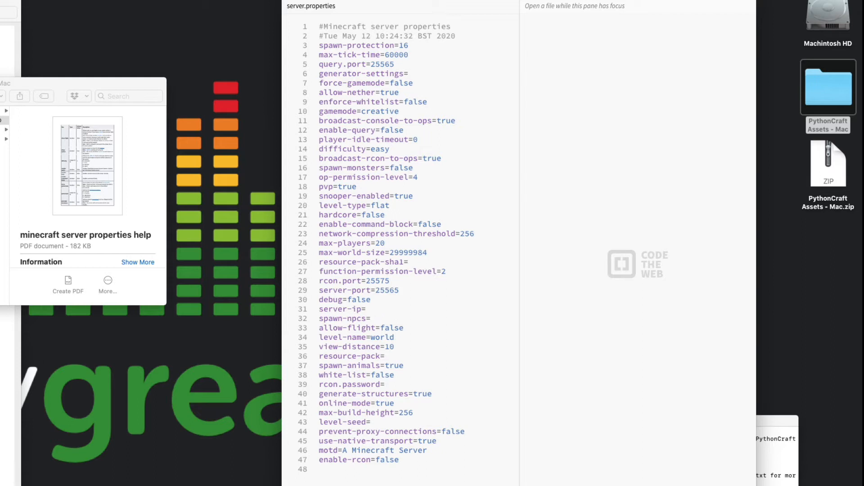
text(f)
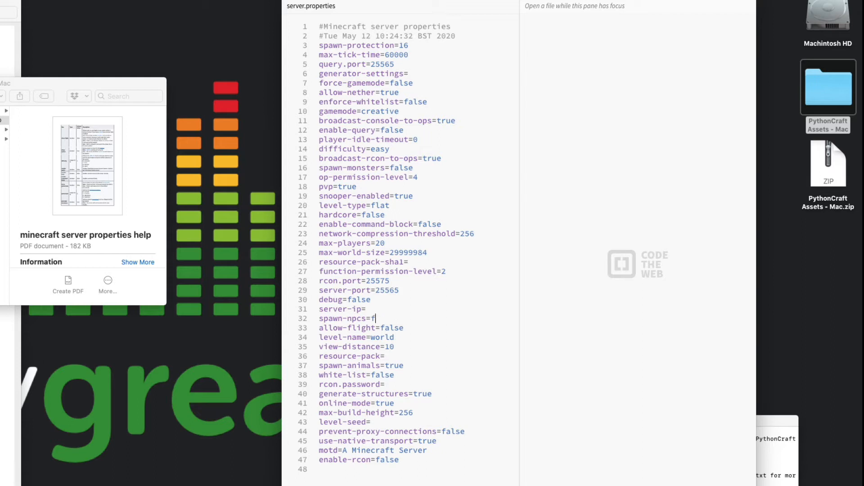
text(alse)
click(394, 328)
text(t)
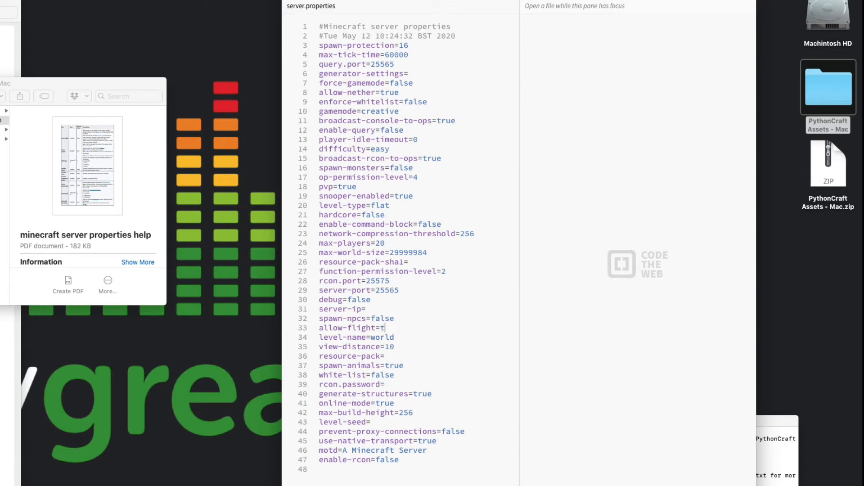
text(rue)
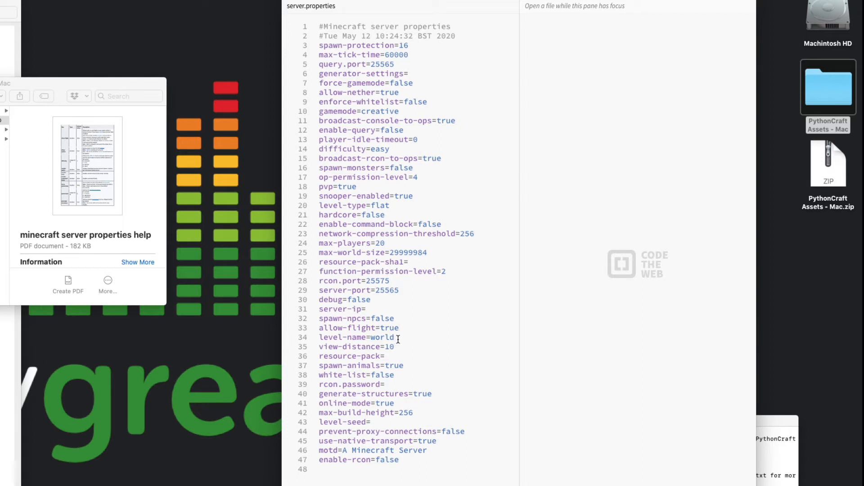
key(Backspace)
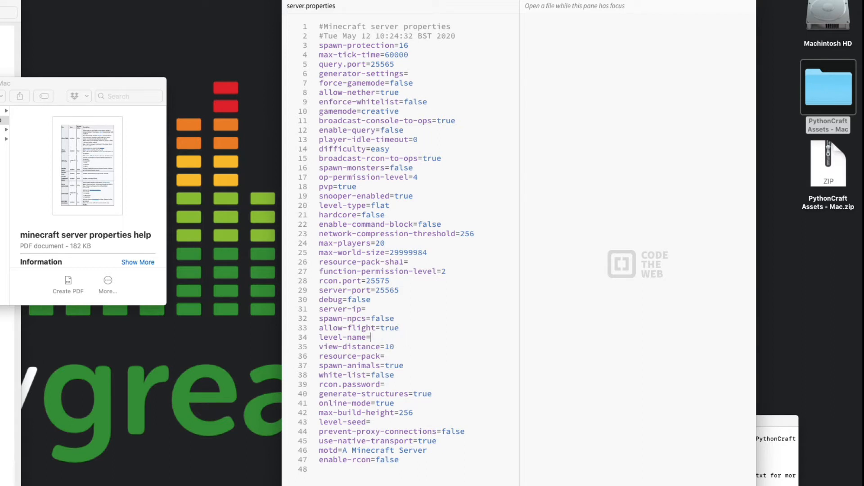
text(Pyth)
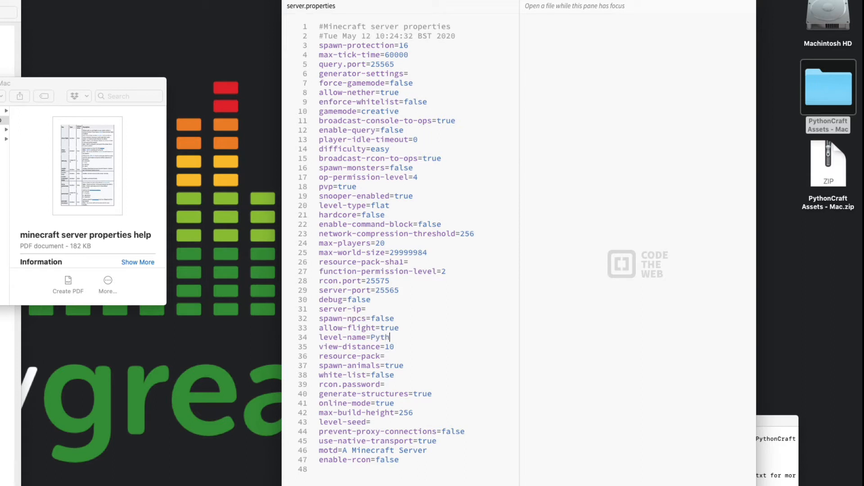
text(onCr)
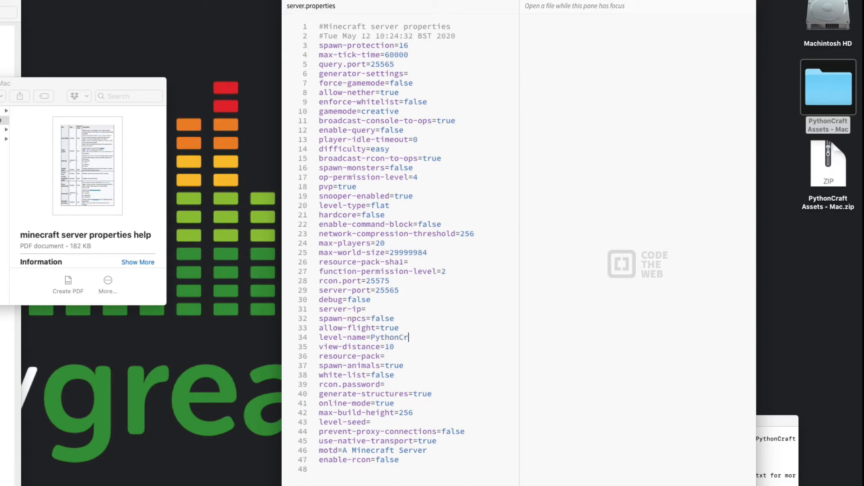
text(aft)
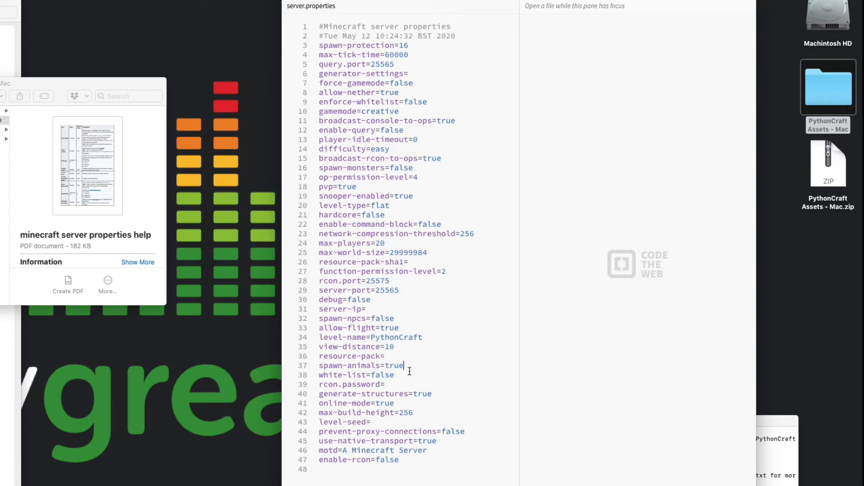
Step: Set spawn-animals to false and change the motd to 'A PythonCraft'
key(Backspace)
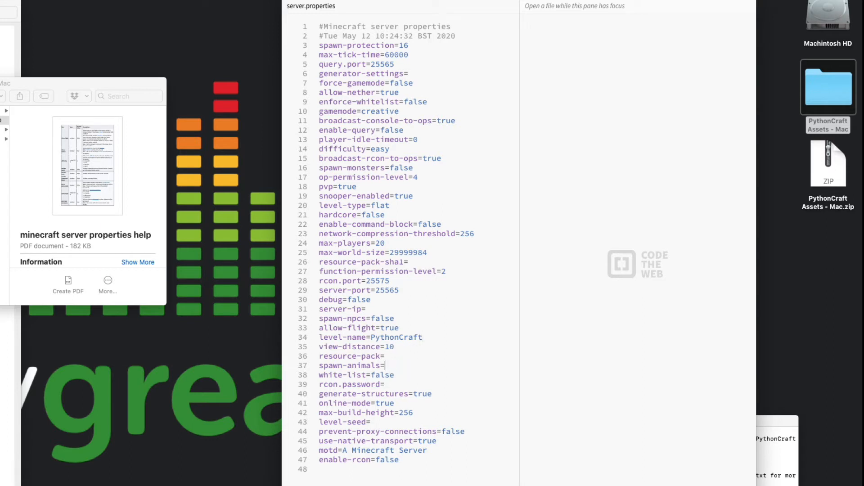
text(fal)
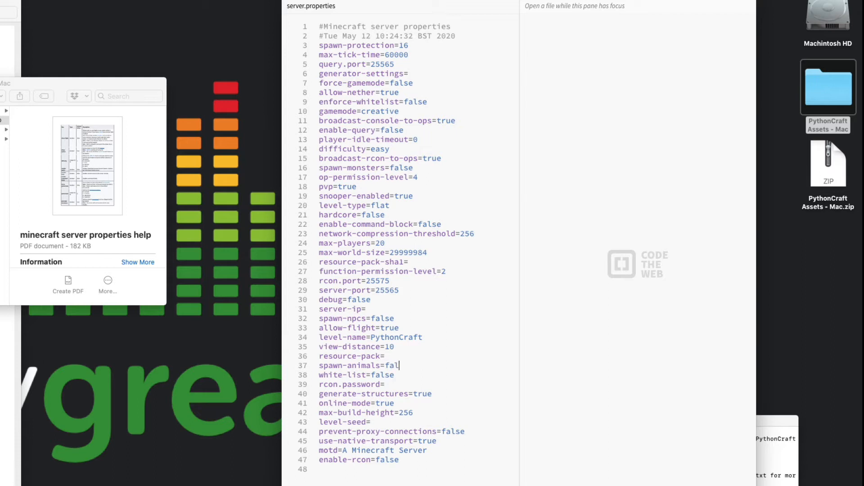
text(se)
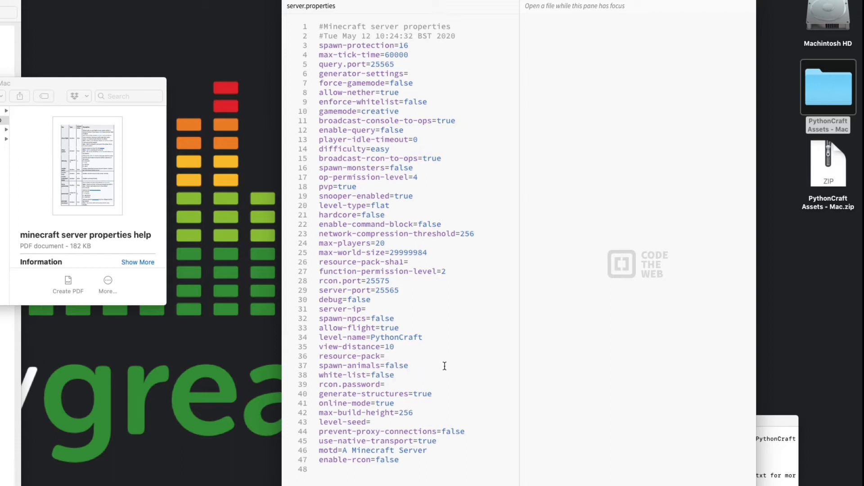
mouse_move(398, 417)
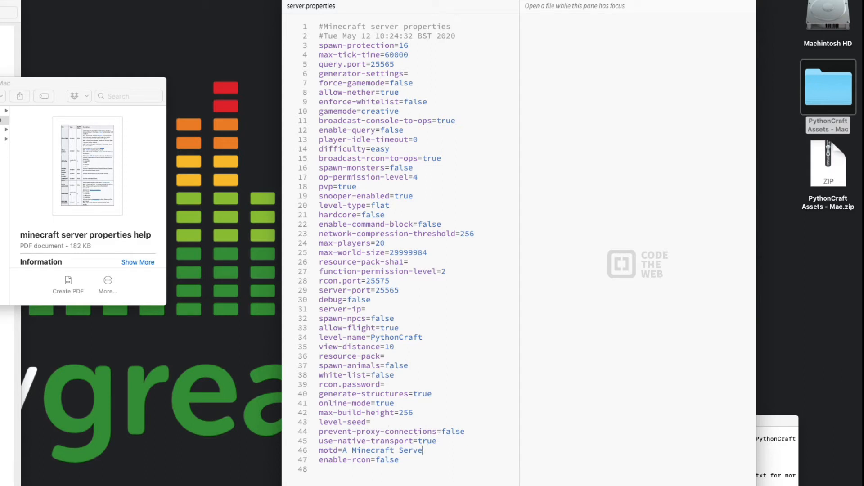
key(Backspace)
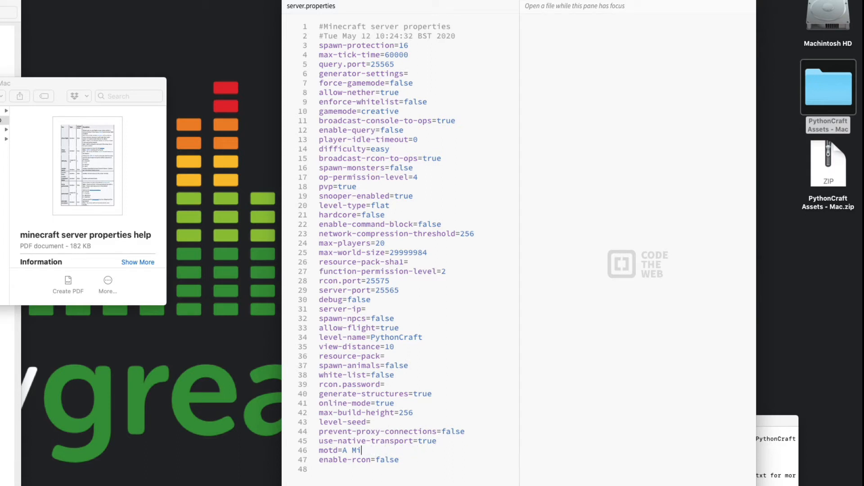
key(Backspace)
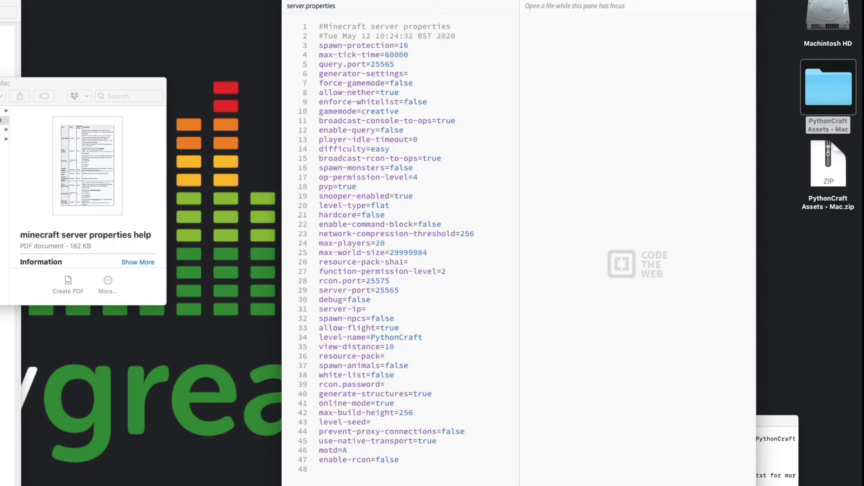
text(P)
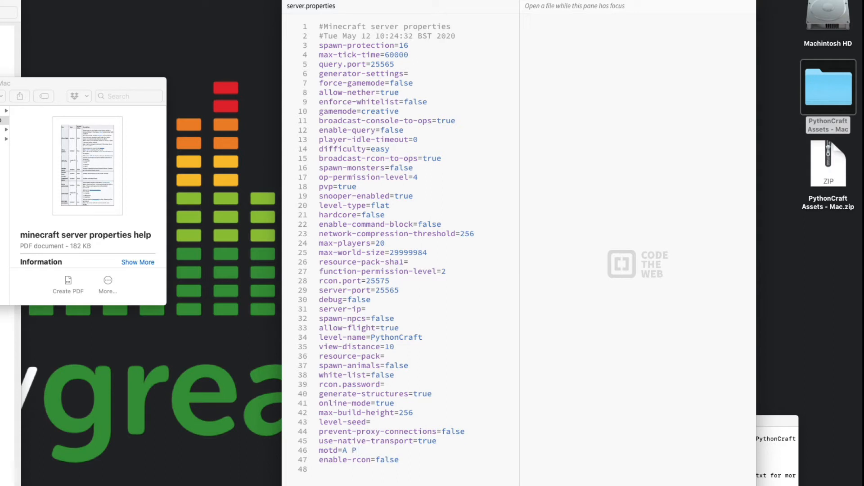
text(ythonCr)
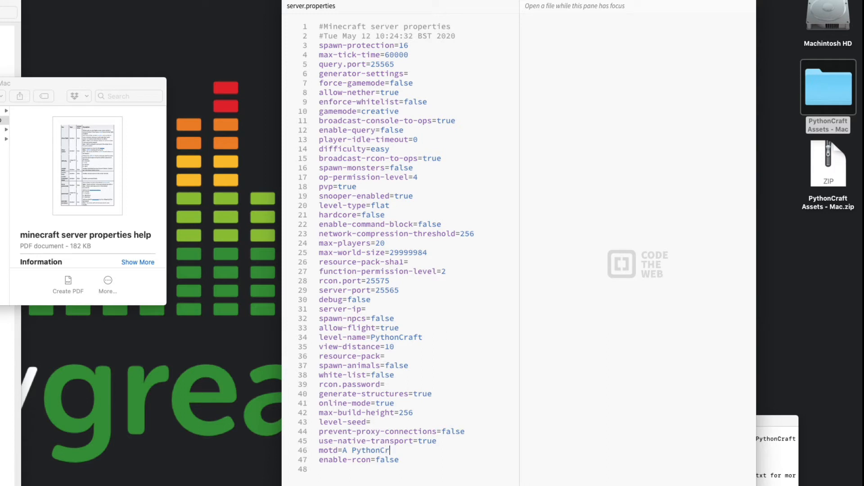
text(aft)
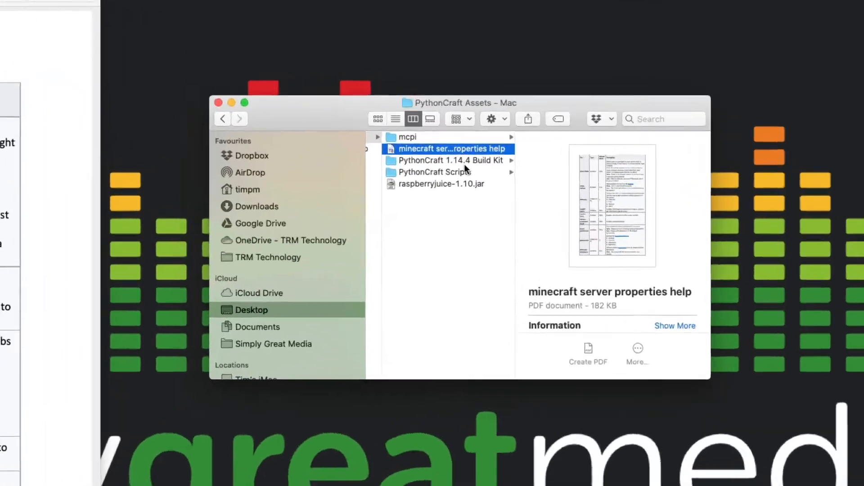
Step: Navigate into PythonCraft 1.14.4 Build Kit and its Server folder
click(449, 160)
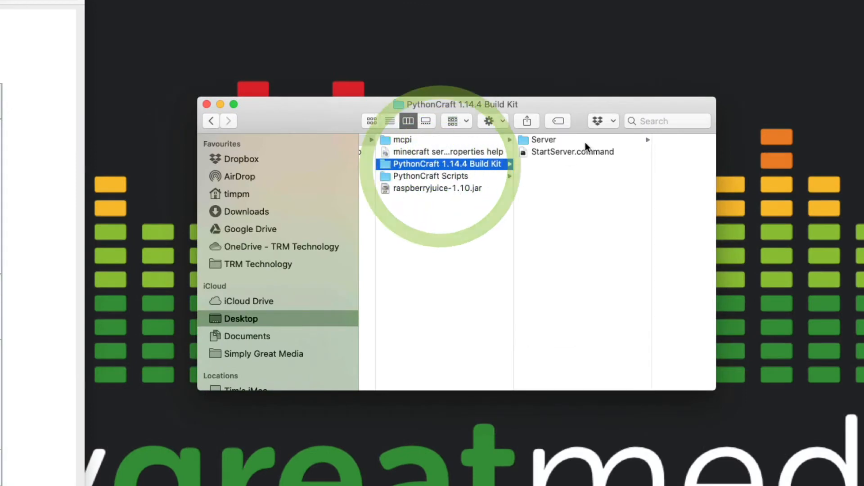
click(545, 140)
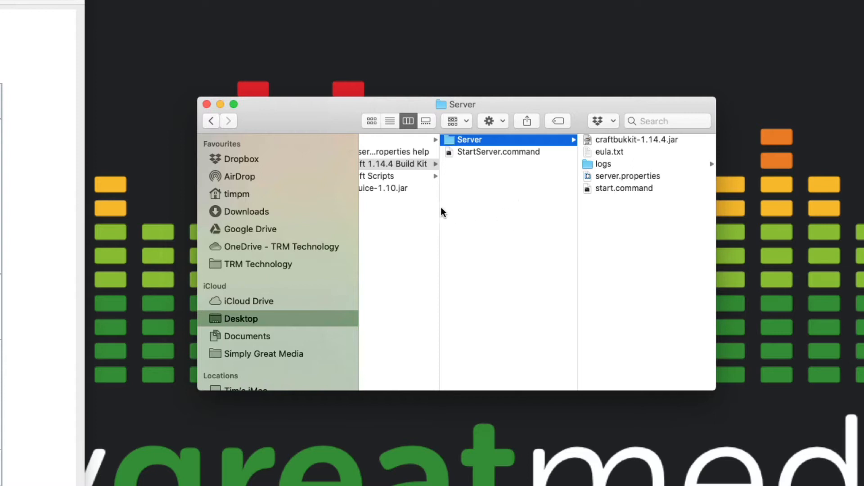
mouse_move(632, 253)
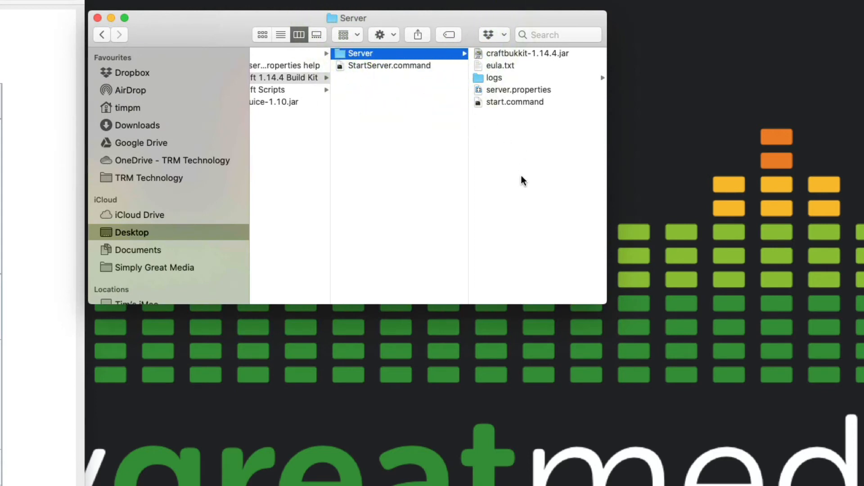
mouse_move(572, 215)
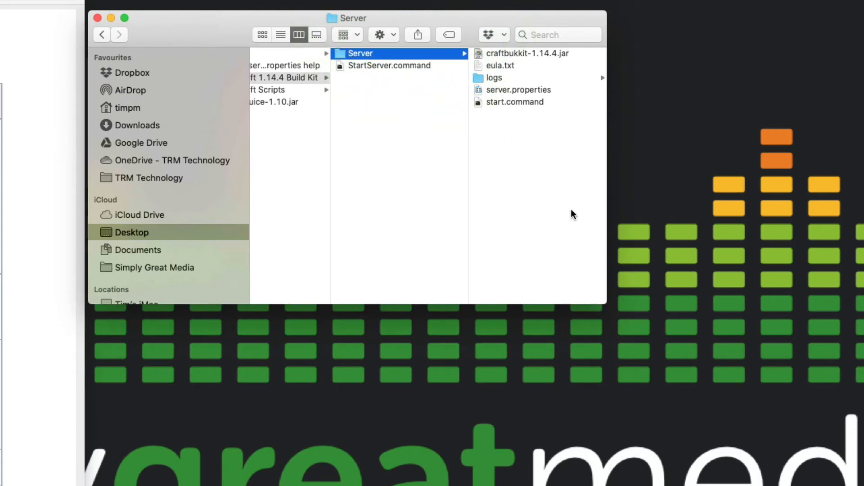
mouse_move(526, 185)
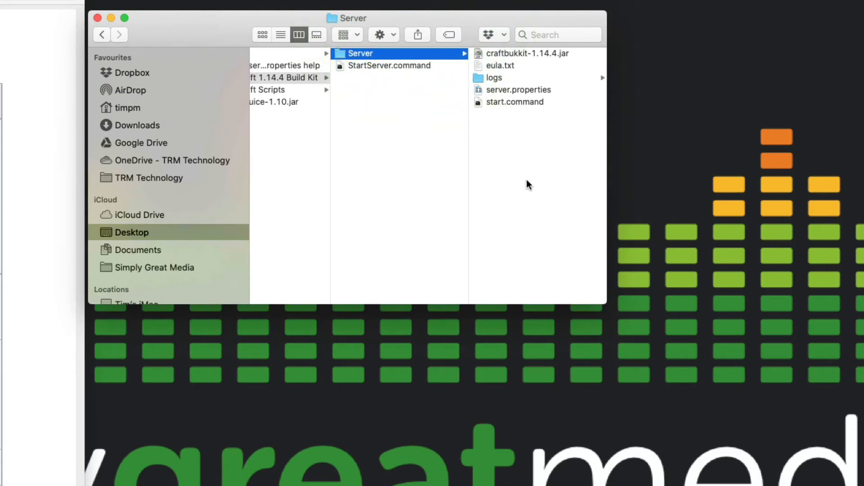
mouse_move(440, 162)
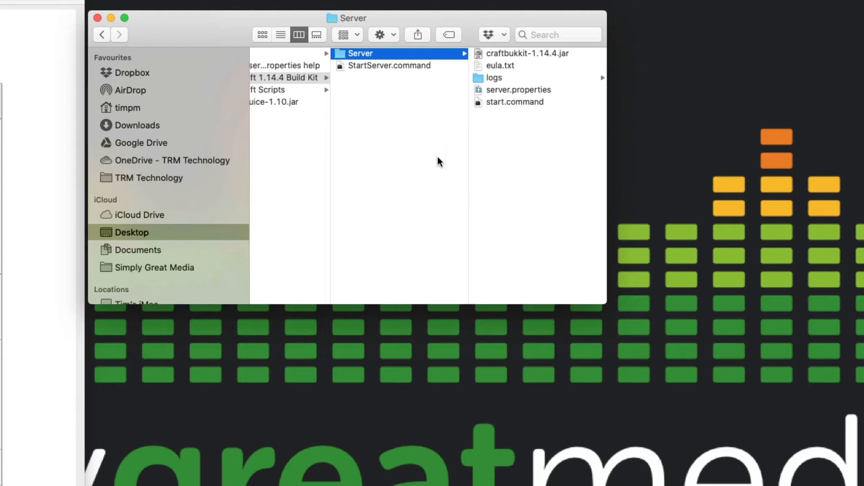
mouse_move(509, 107)
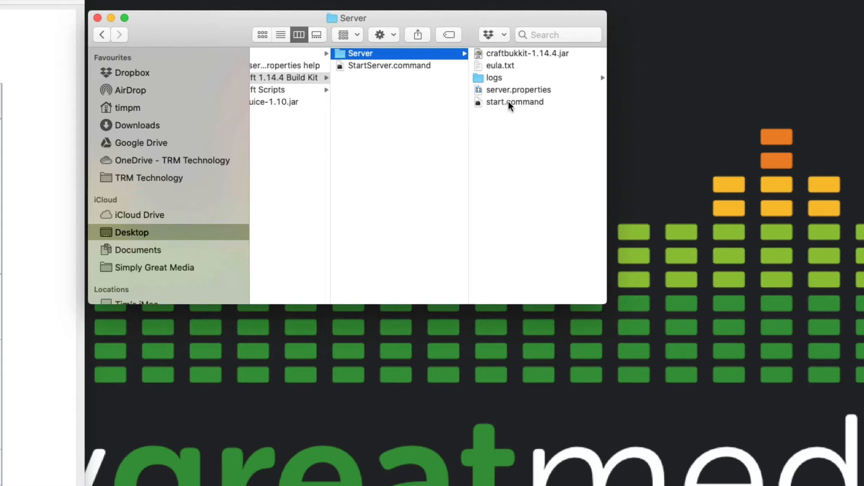
mouse_move(386, 73)
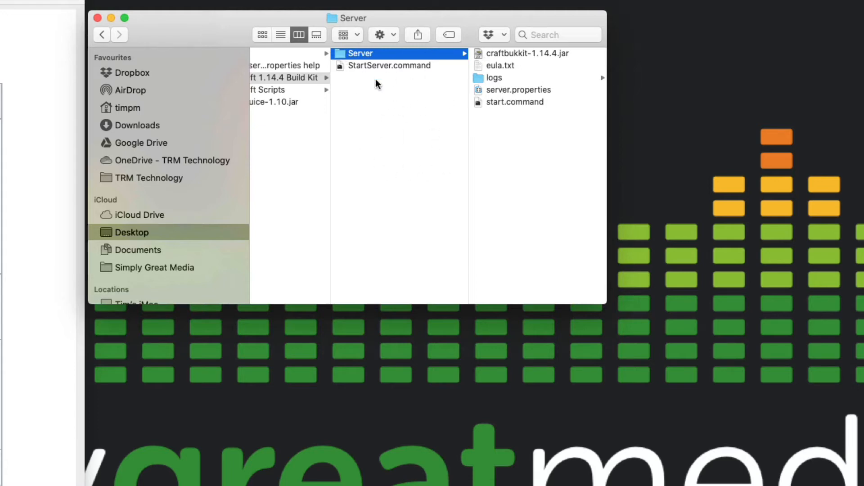
Step: Run StartServer.command and press a key in Terminal so the PythonCraft world loads
click(388, 65)
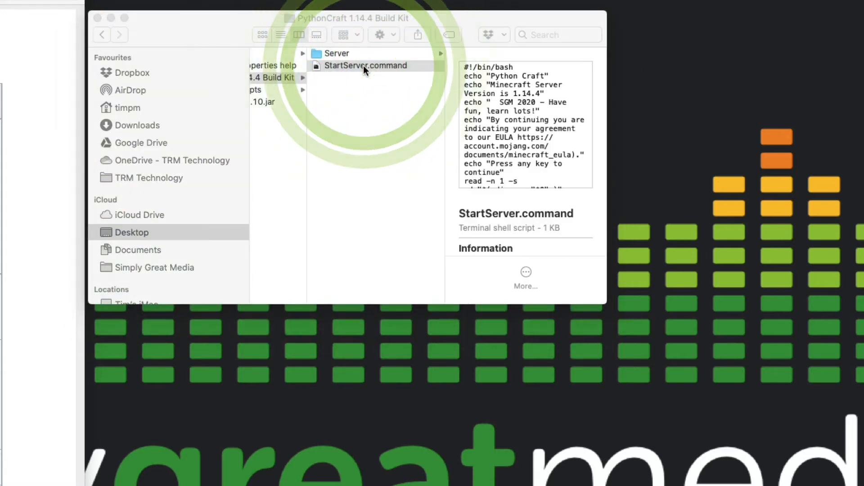
double_click(366, 65)
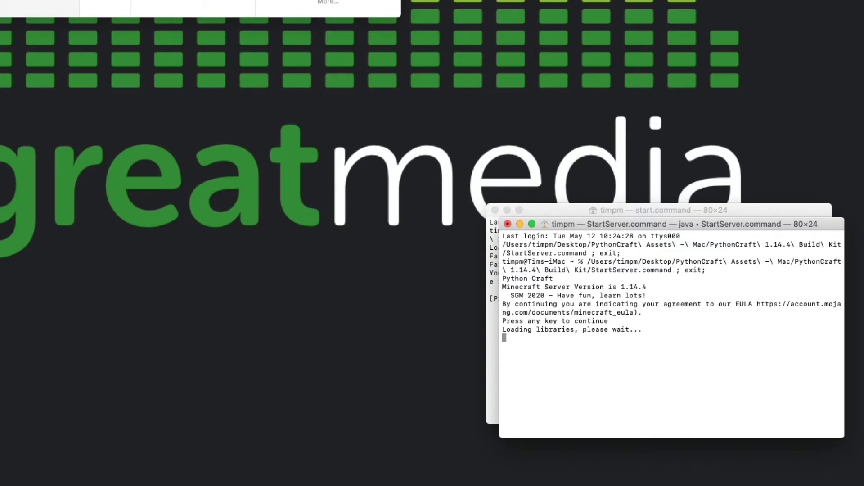
click(661, 224)
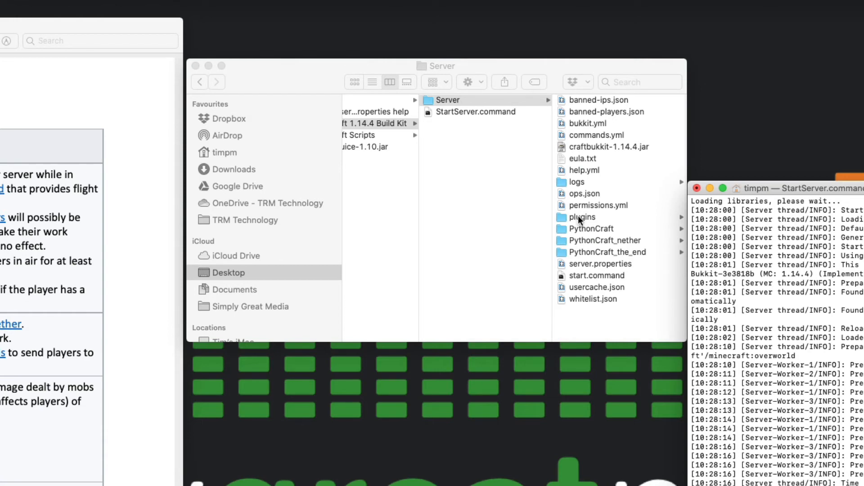
Step: Check plugins for raspberryjuice-1.10.jar, then enter 'stop' in the server console
click(583, 217)
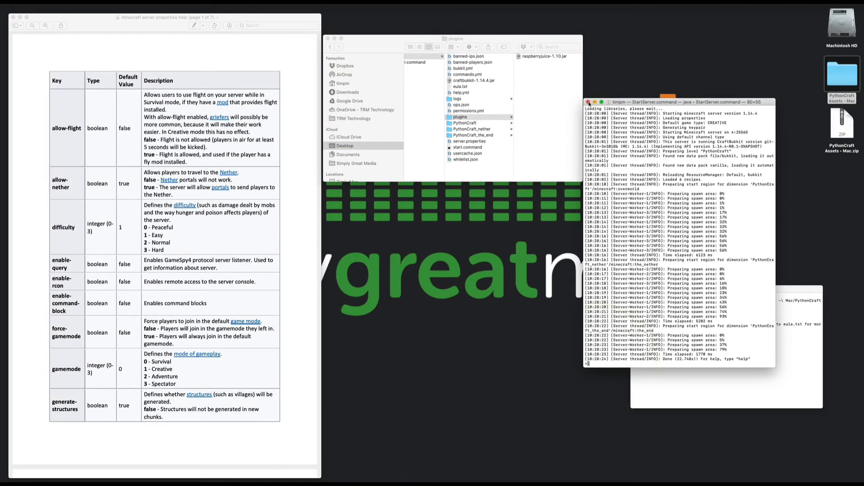
click(600, 363)
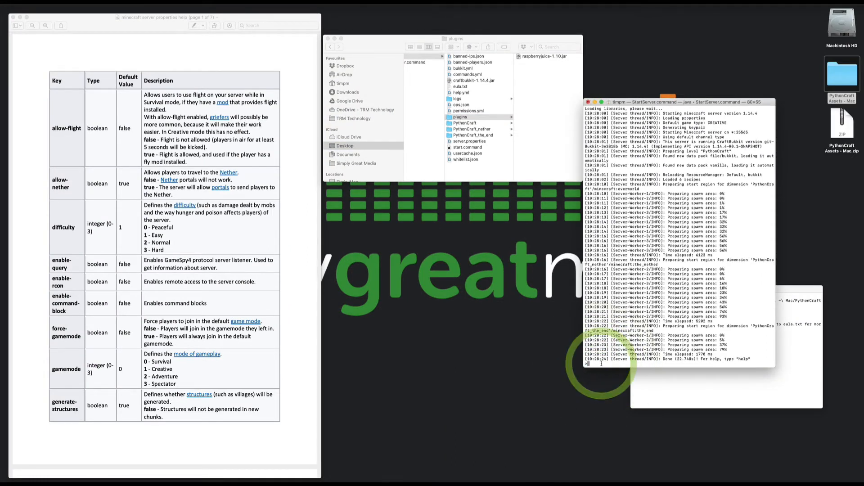
text(stop)
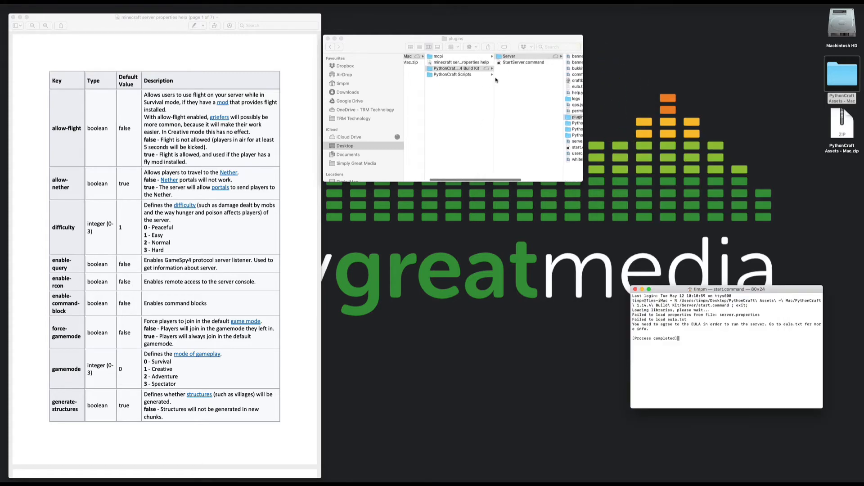
Step: Relaunch StartServer.command, then browse the mcpi folder's modules
double_click(468, 62)
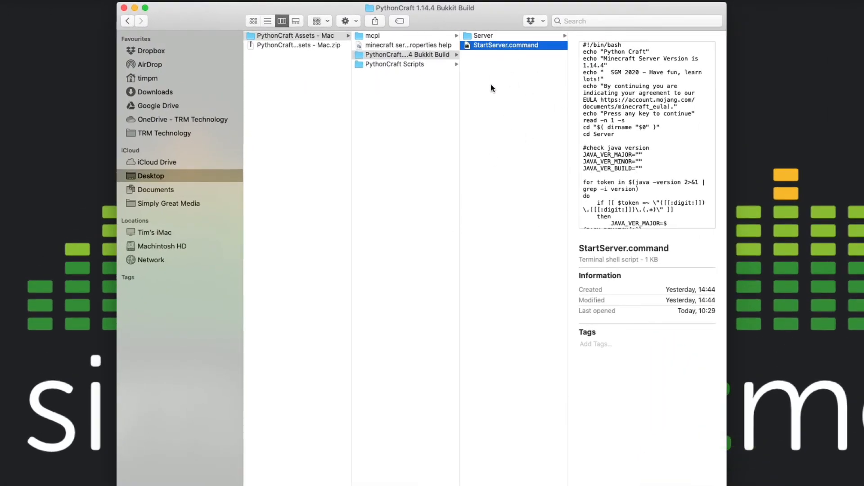
mouse_move(503, 83)
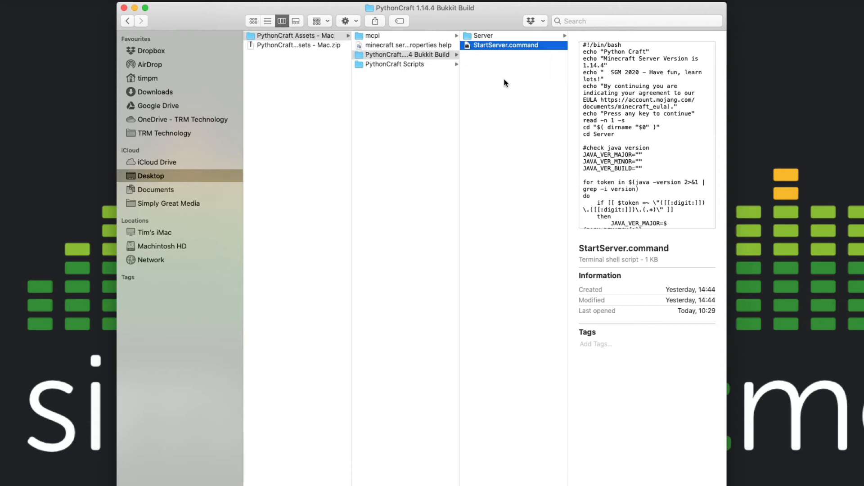
click(373, 35)
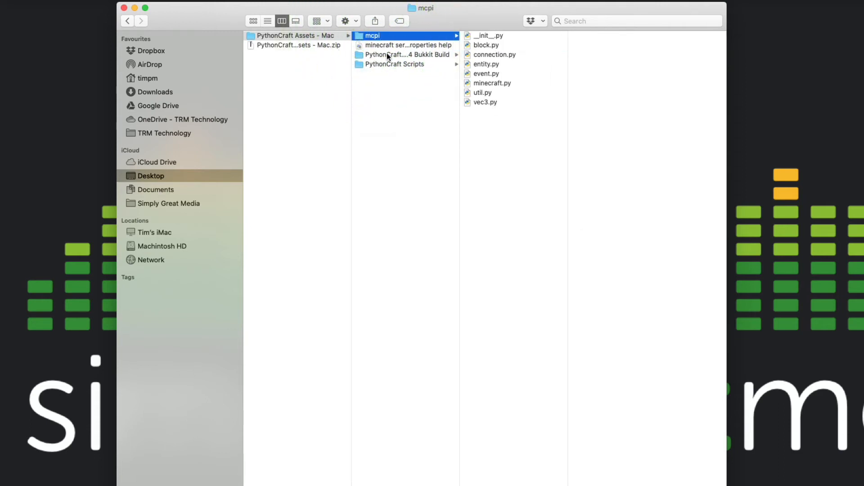
Step: Select the PythonCraft 1.14.4 Bukkit Build folder and rename it to MyPythonCraft
click(408, 55)
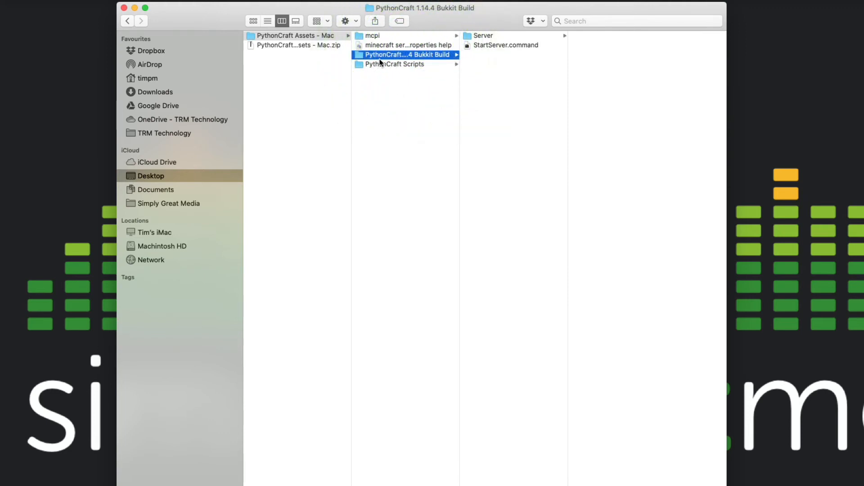
click(406, 54)
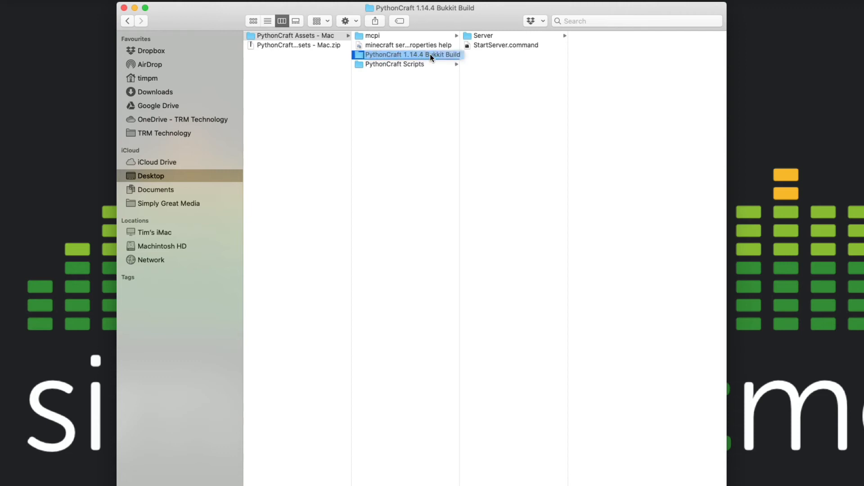
right_click(412, 54)
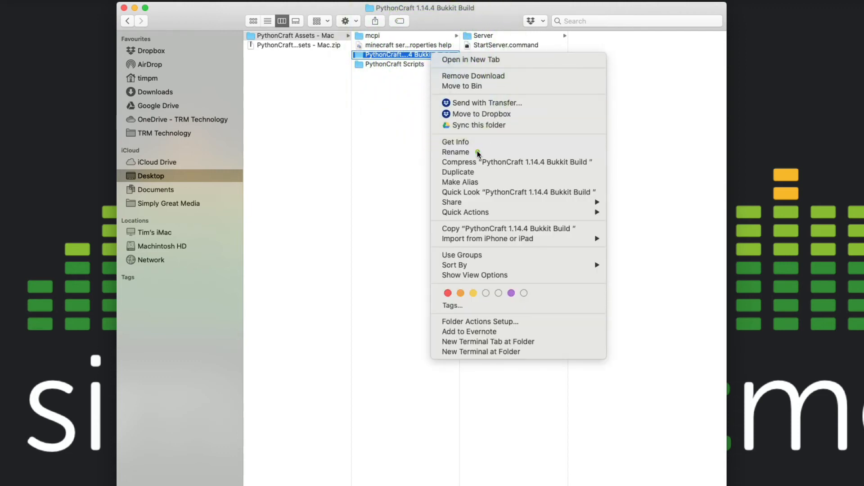
click(456, 151)
text(MyPythonCraft)
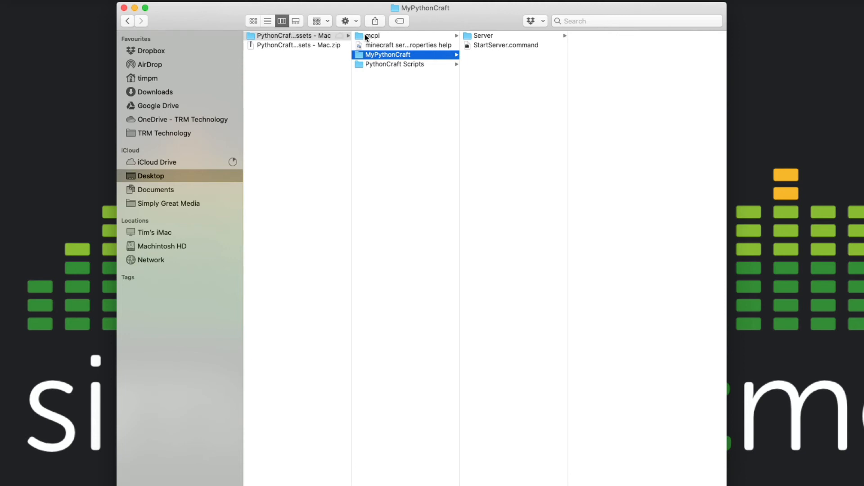
Step: Move the mcpi folder into MyPythonCraft, then open the PythonCraft Scripts folder
click(371, 36)
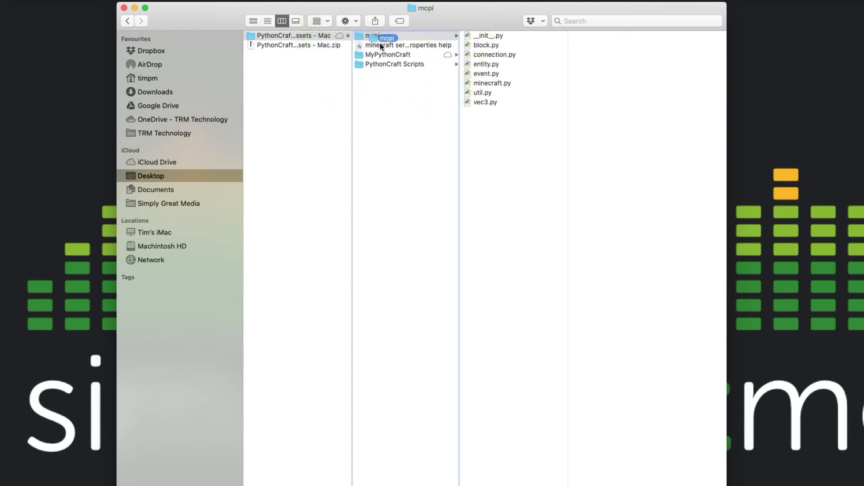
click(388, 54)
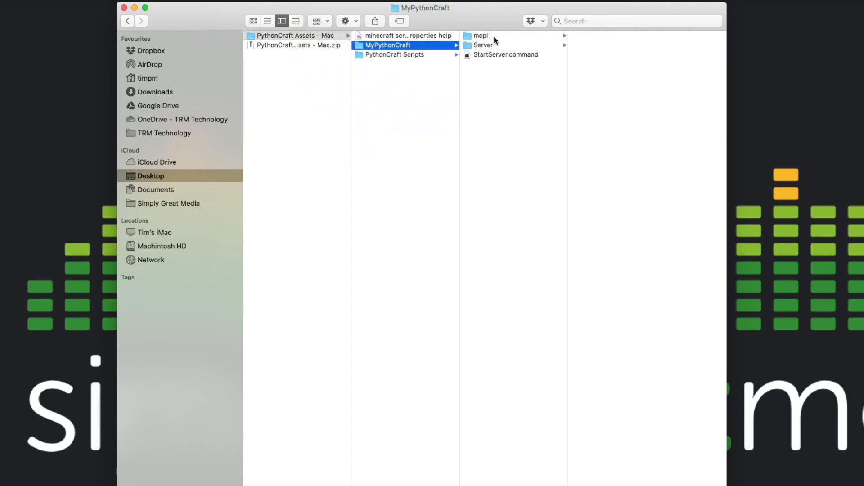
mouse_move(508, 63)
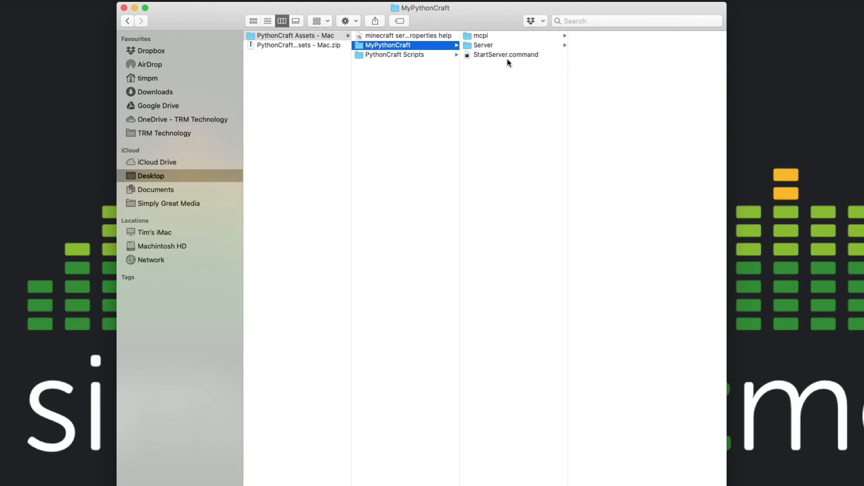
mouse_move(508, 79)
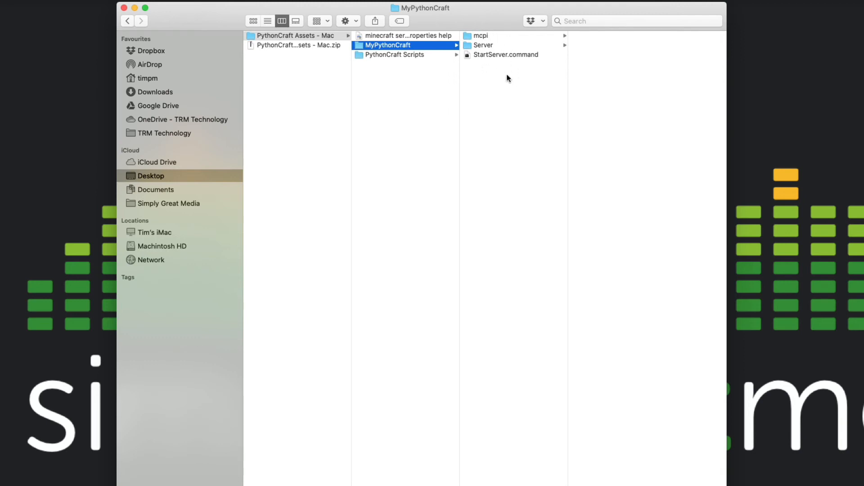
mouse_move(389, 64)
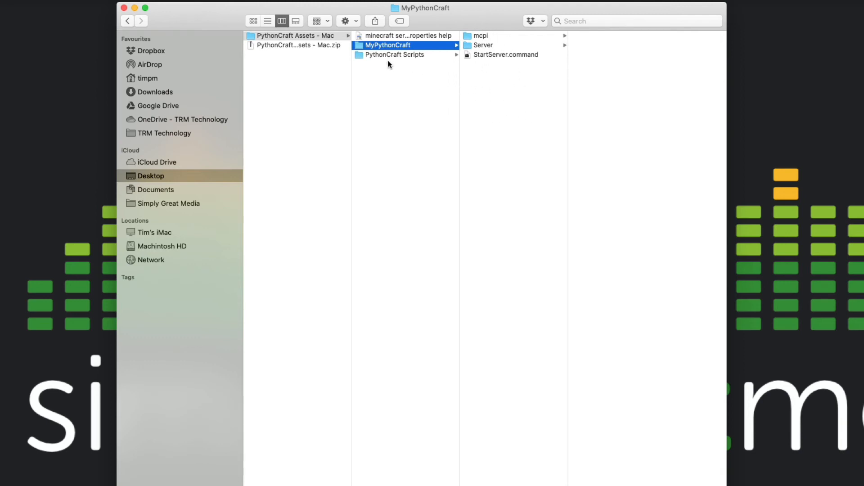
click(395, 54)
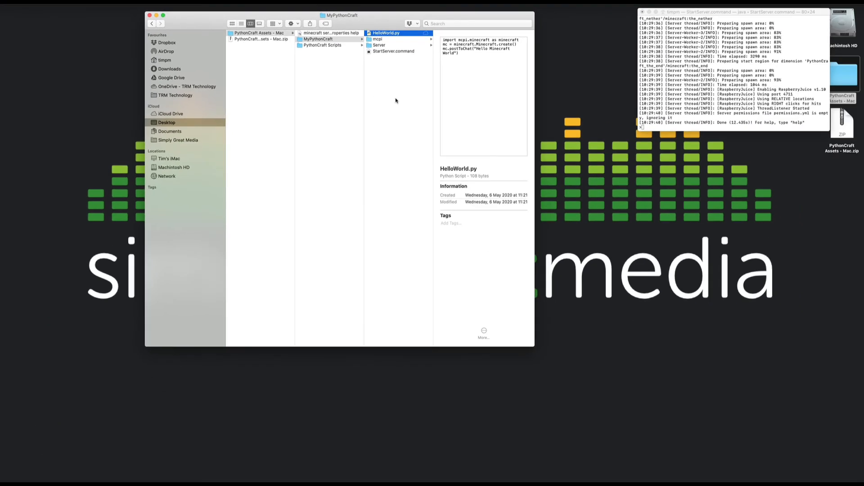
mouse_move(427, 376)
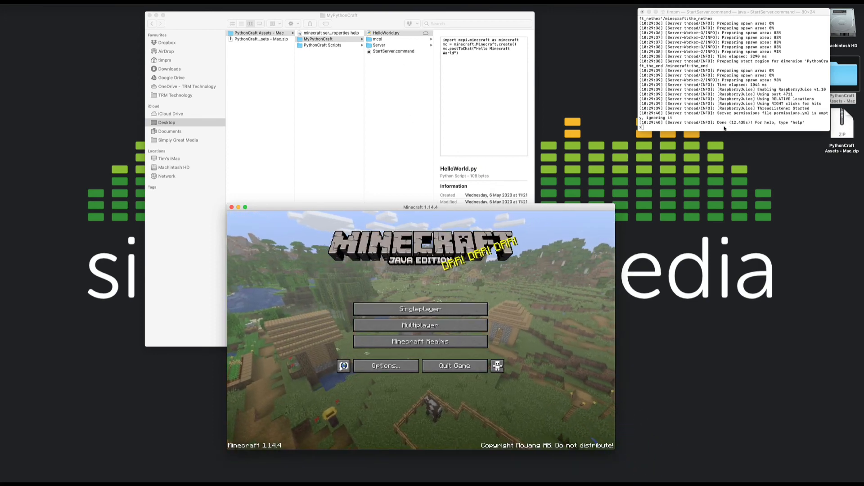
Step: Open Minecraft's Multiplayer screen from the title screen
click(420, 325)
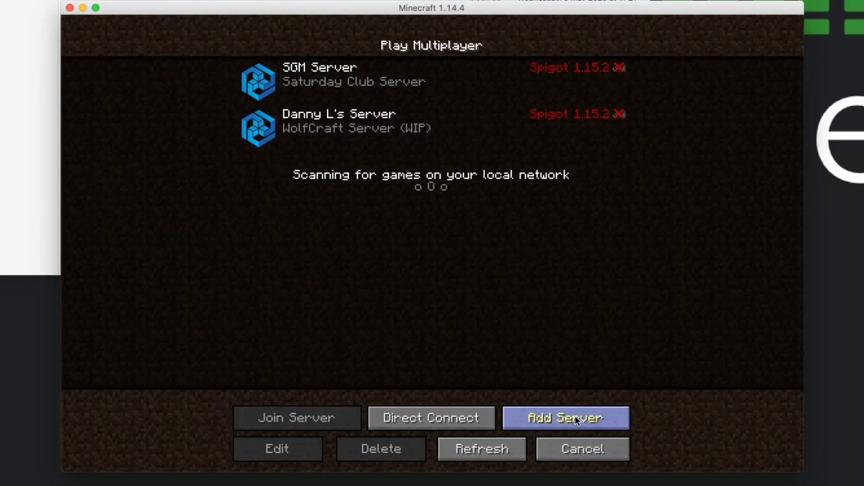
Step: Add a server entry named PythonCraft with address localhost and save it
click(565, 418)
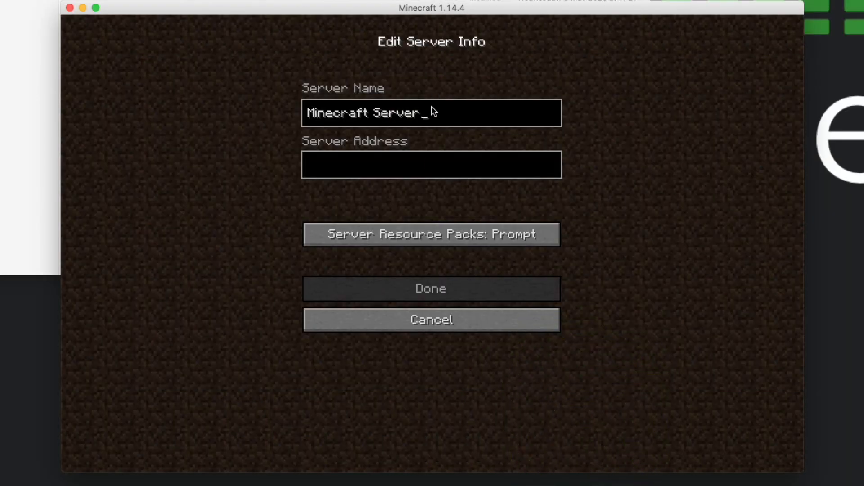
key(BackSpace)
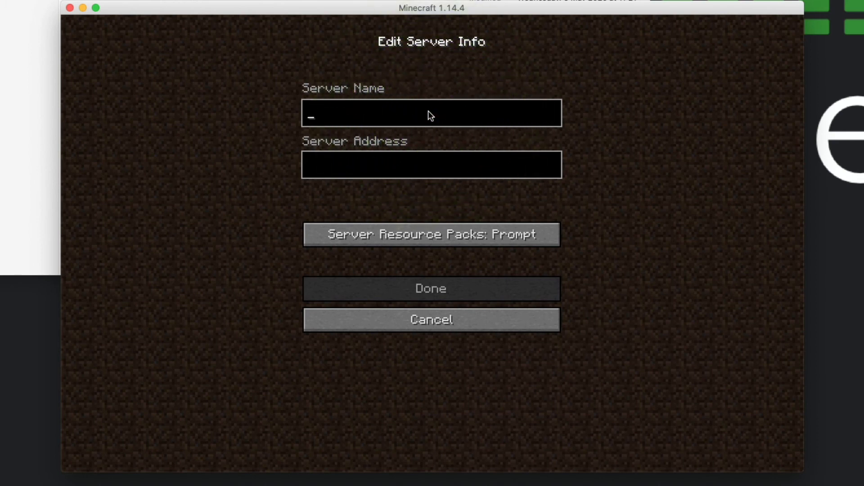
text(Pytho)
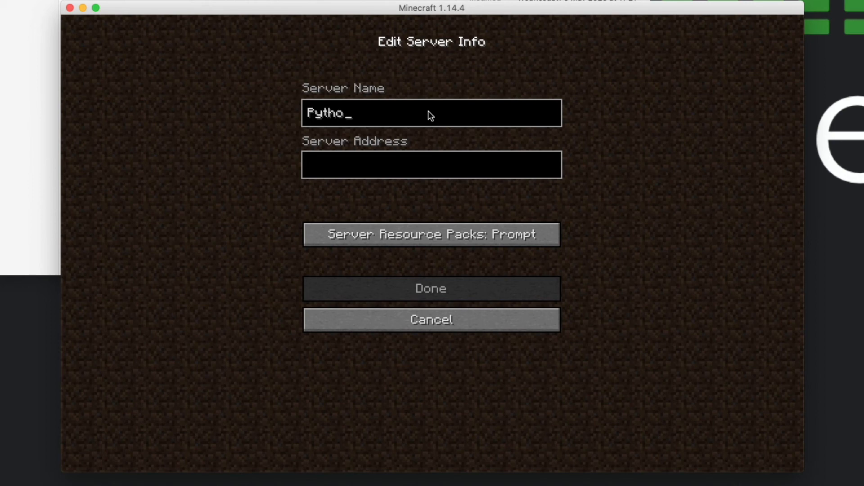
text(nCraft)
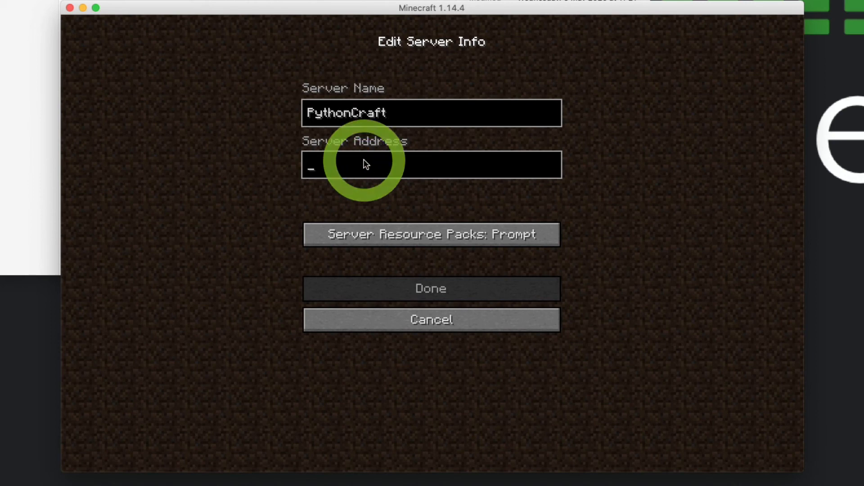
text(lo)
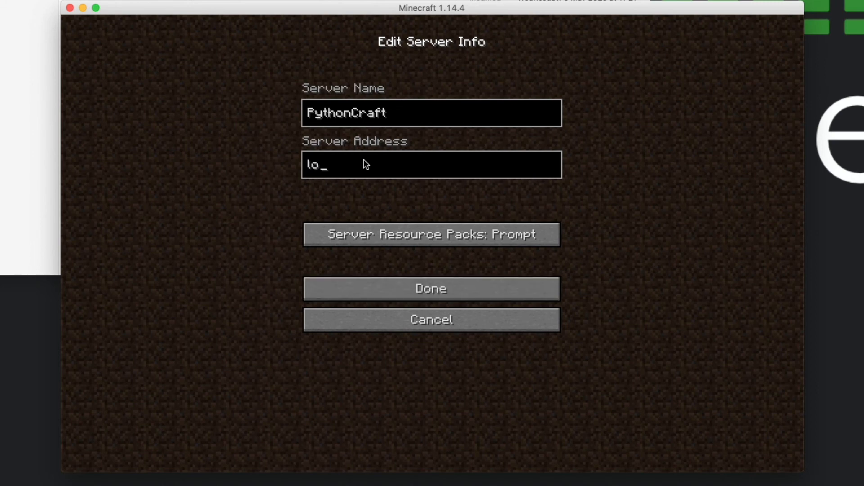
text(calhost)
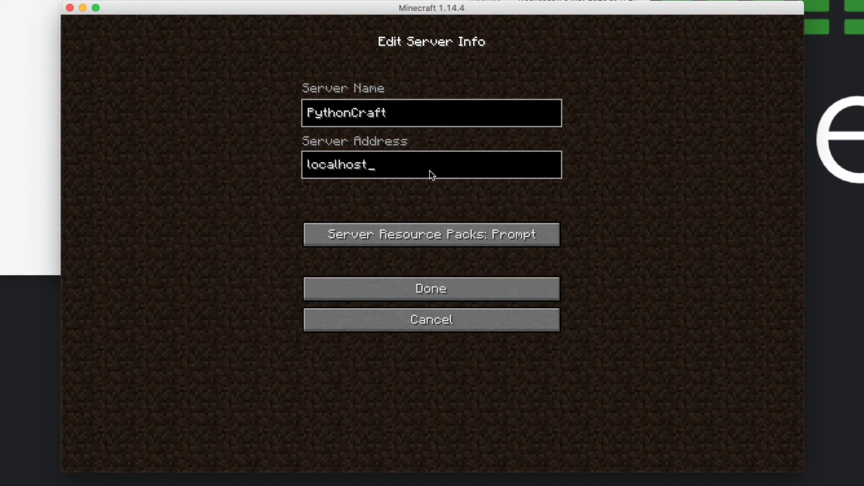
click(432, 288)
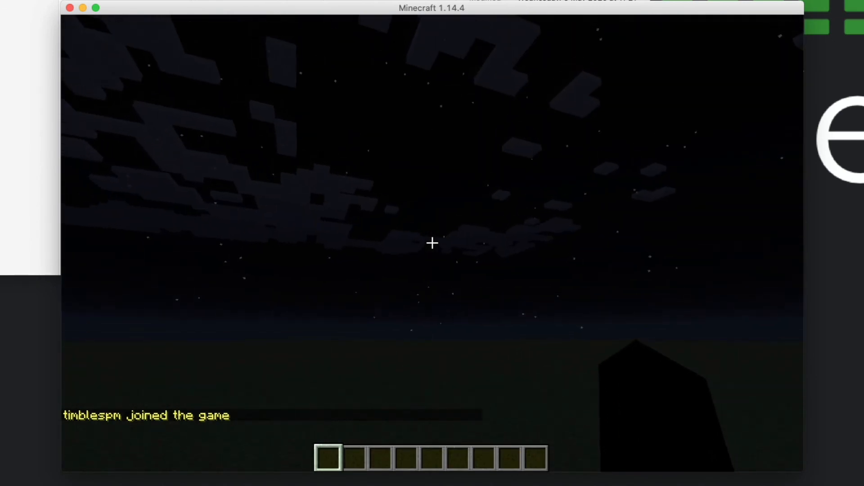
Step: Pause Minecraft with Esc and drag its window toward the lower right
key(Escape)
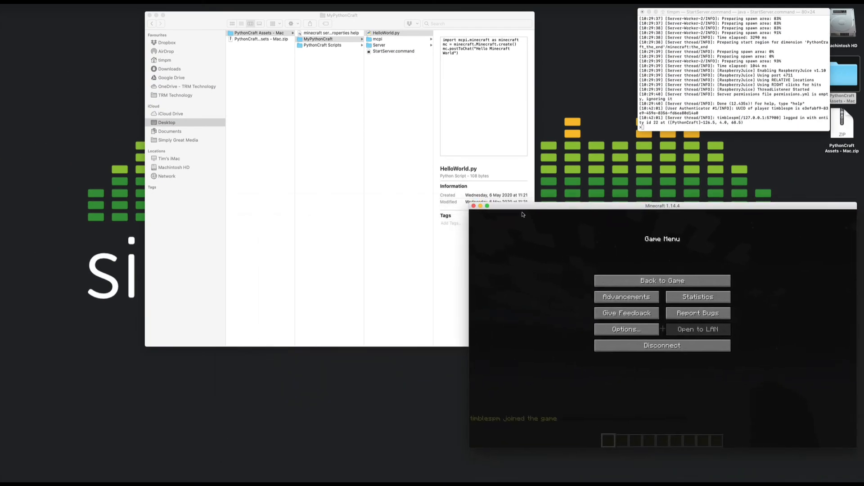
drag(662, 206, 668, 226)
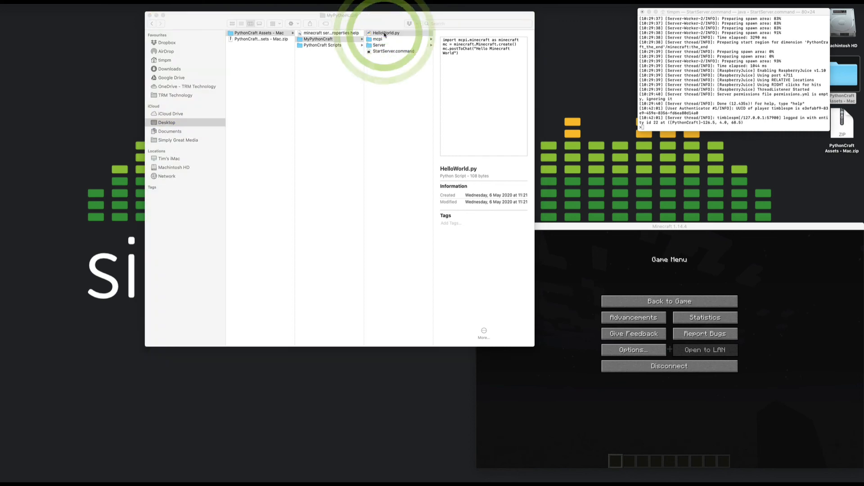
Step: Run HelloWorld.py in IDLE, then return to the game and open chat
double_click(387, 32)
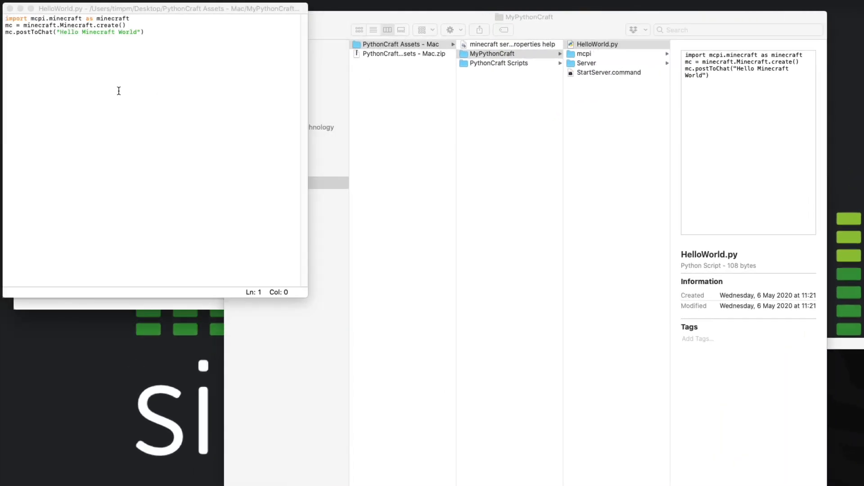
mouse_move(147, 57)
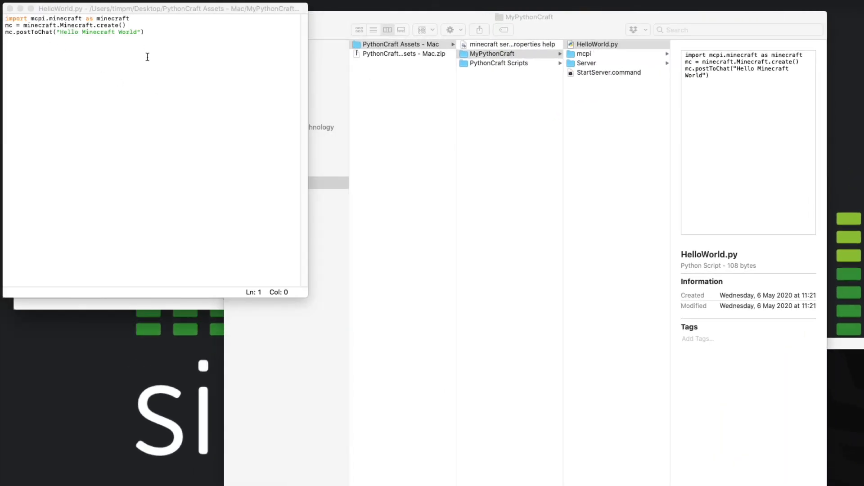
mouse_move(671, 148)
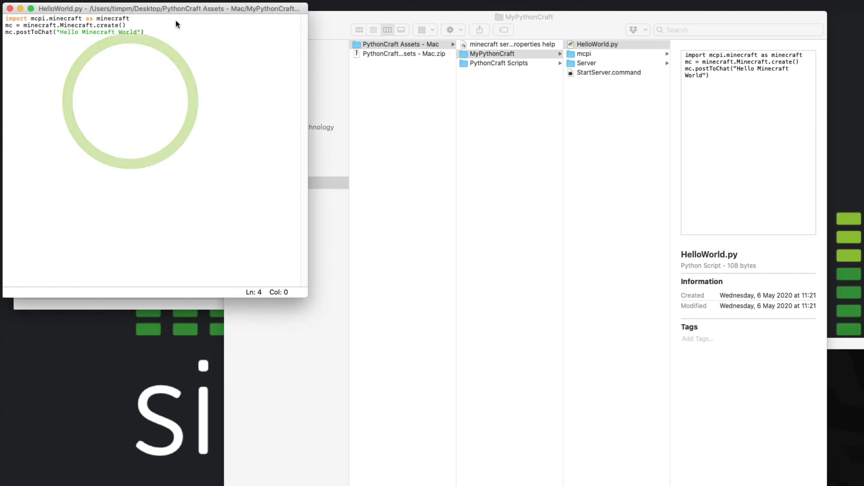
click(149, 4)
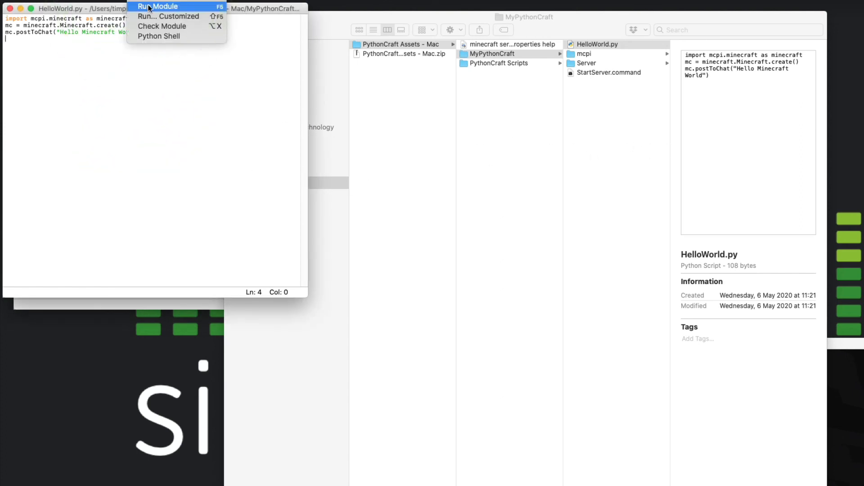
click(159, 6)
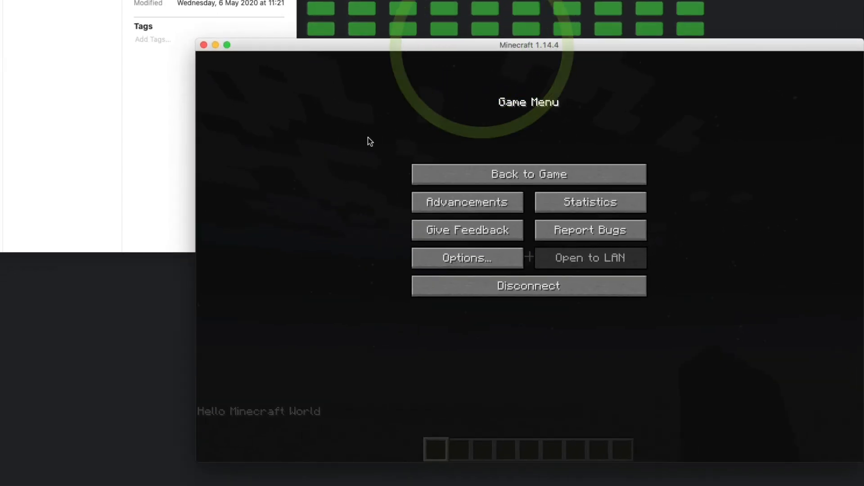
click(528, 174)
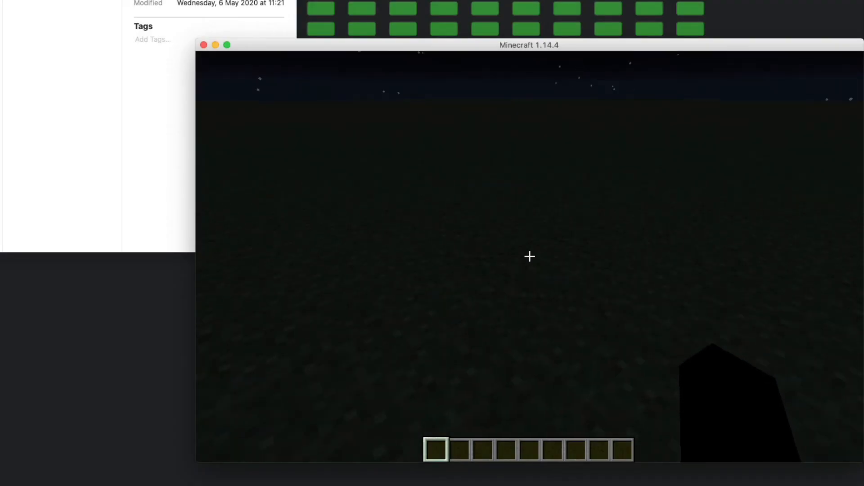
key(t)
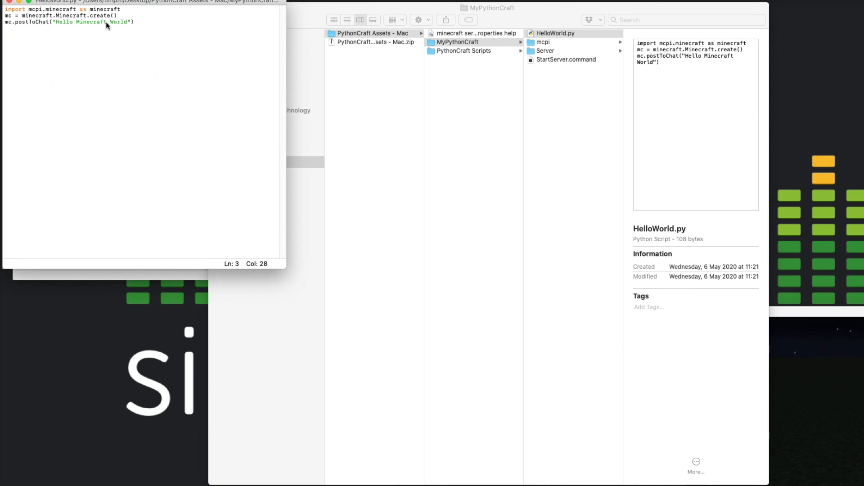
Step: Change the chat message to 'Hello PythonCraft World' and rerun the script
key(Backspace)
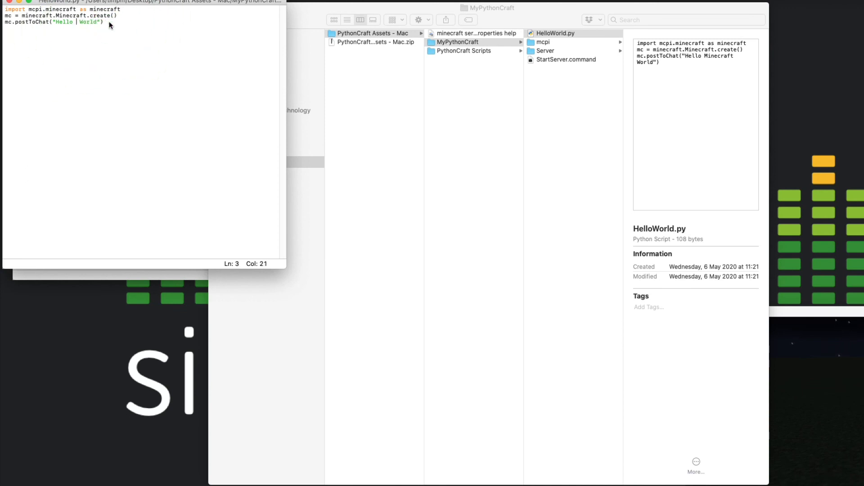
text(PythonCraft)
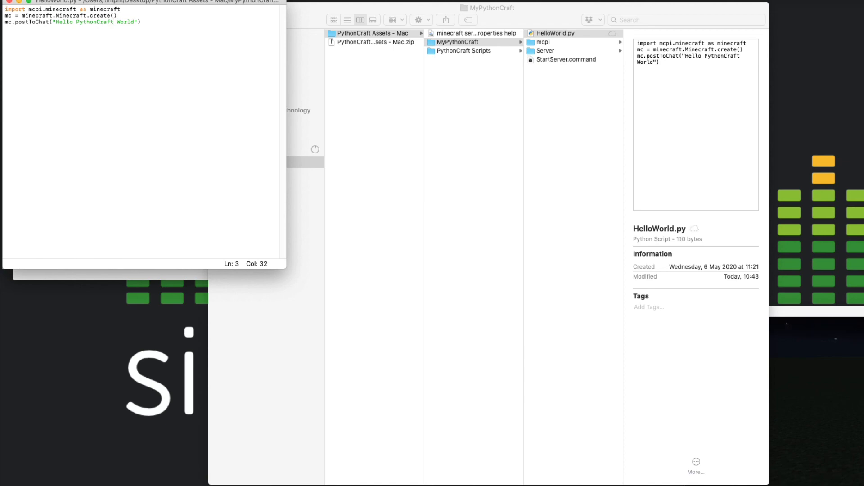
click(96, 9)
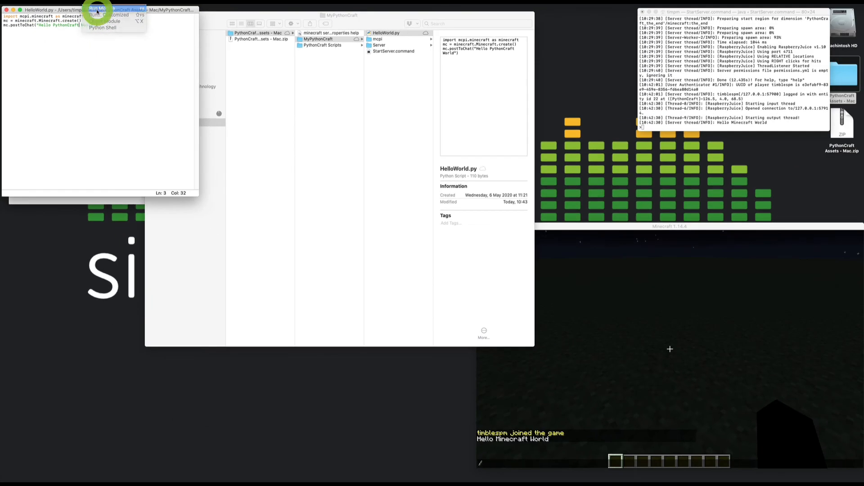
click(104, 15)
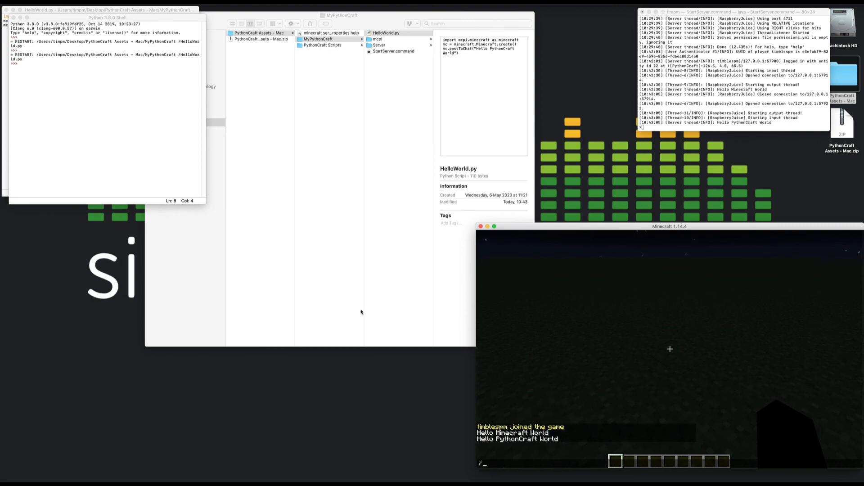
mouse_move(623, 310)
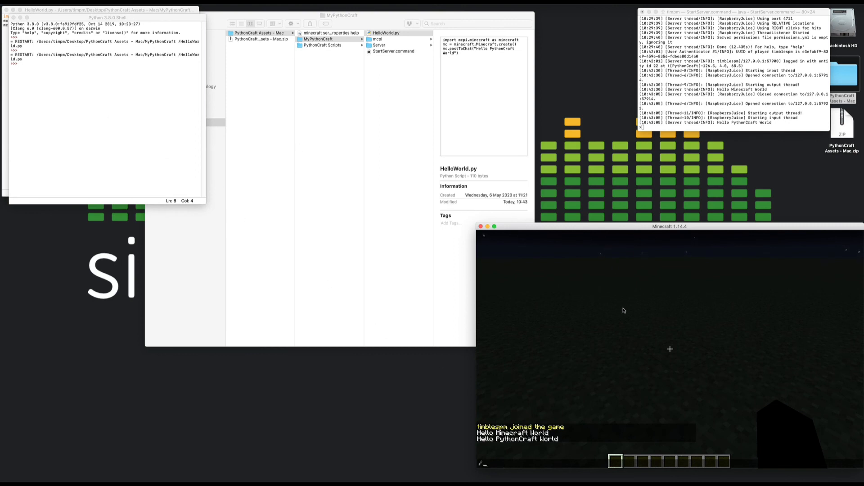
mouse_move(382, 212)
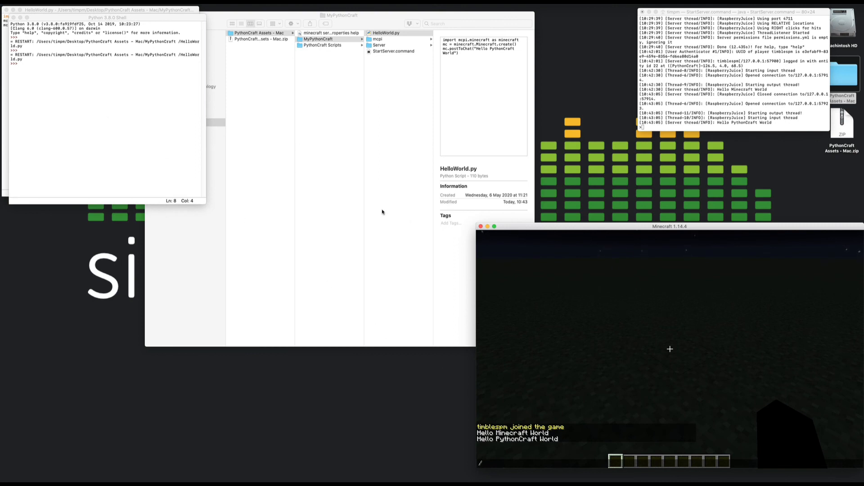